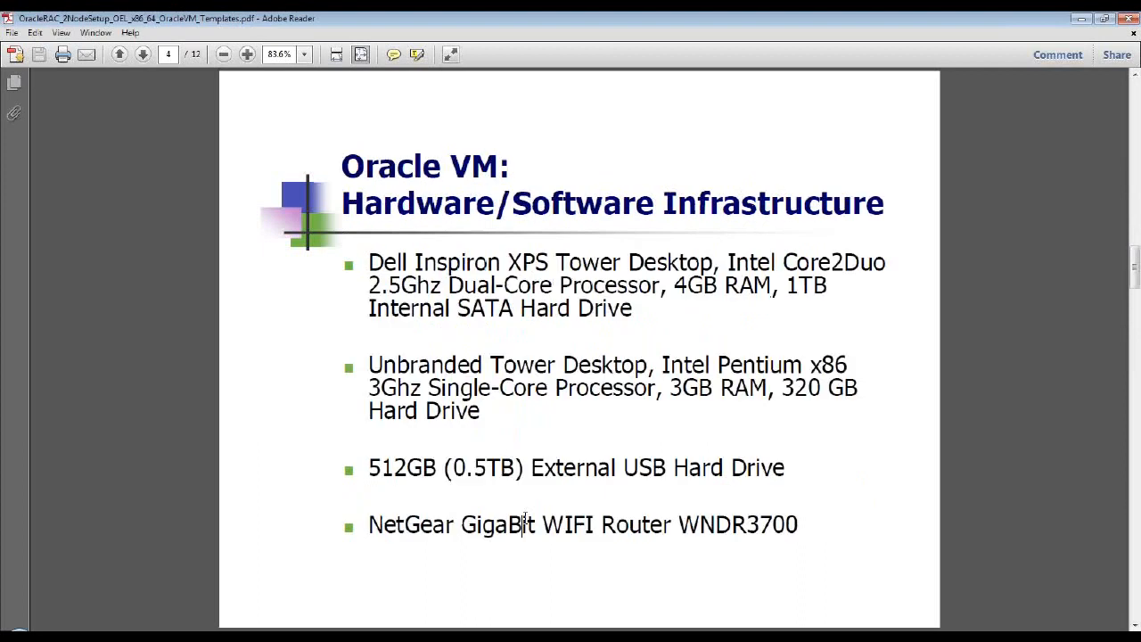
# - Advance to page 5, the Oracle VM 2.x infrastructure setup slide, and highlight its text
pyautogui.click(141, 53)
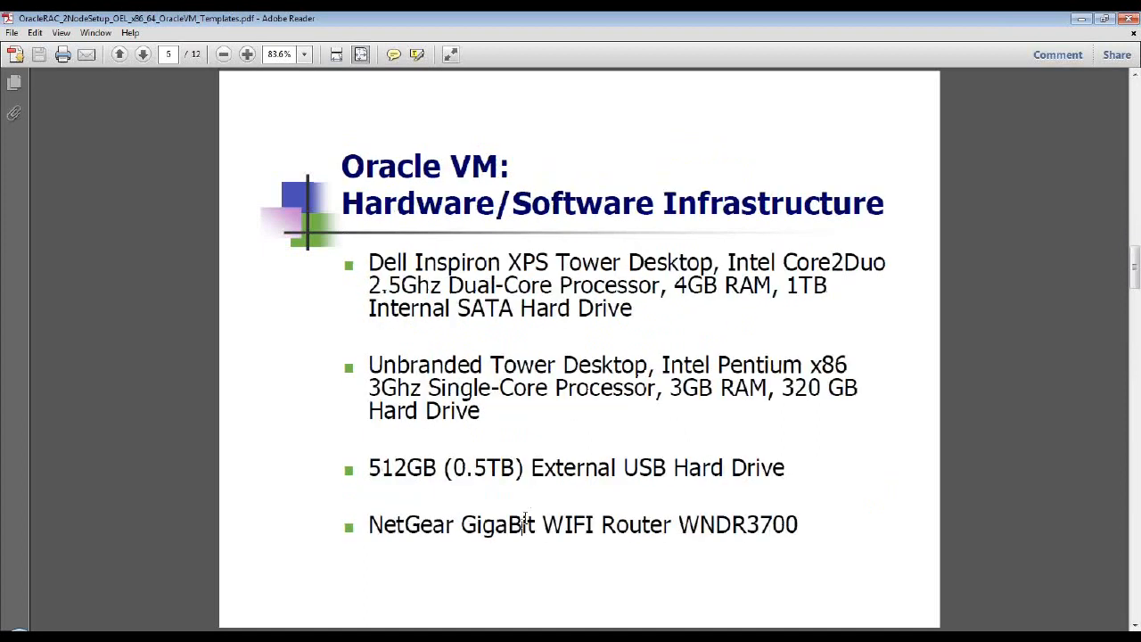
pyautogui.moveTo(369, 262); pyautogui.dragTo(571, 308)
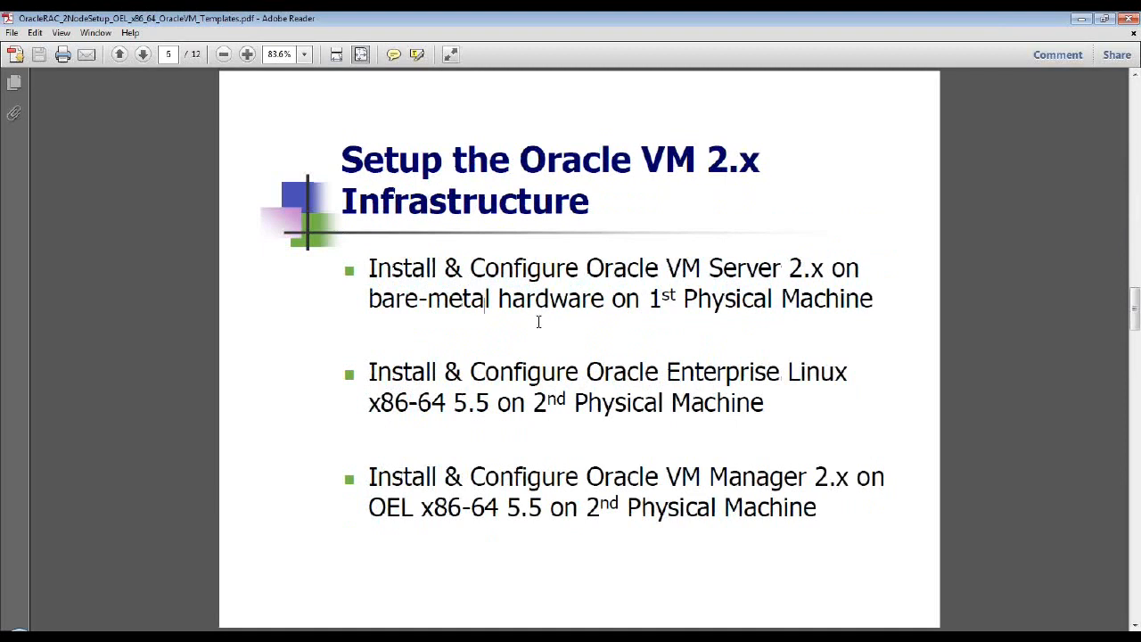
pyautogui.moveTo(575, 353)
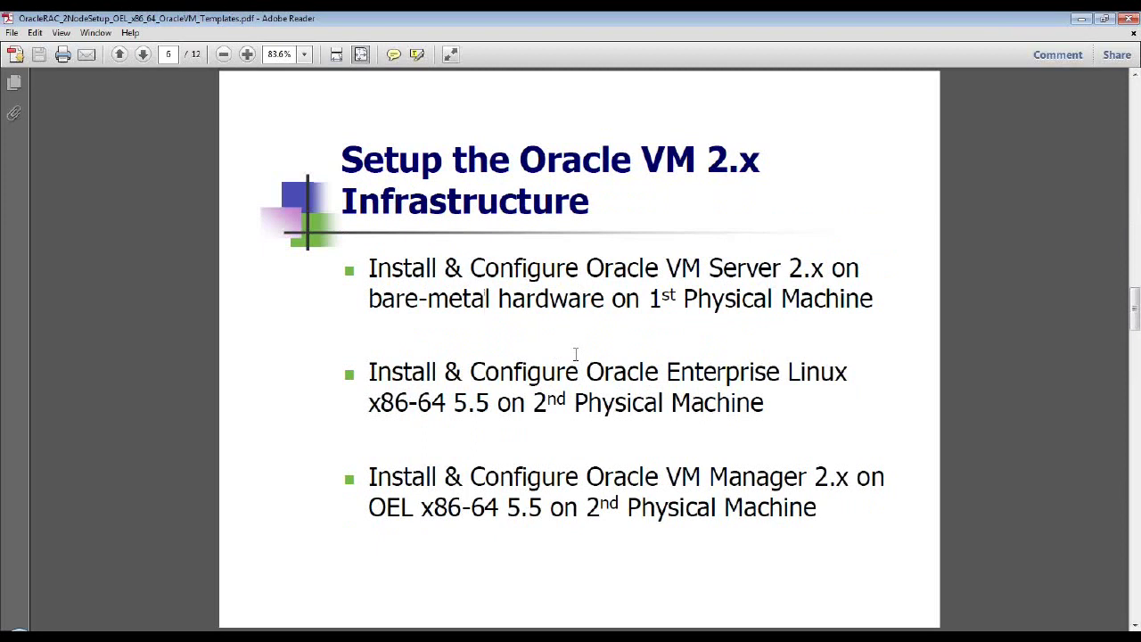
pyautogui.moveTo(635, 438)
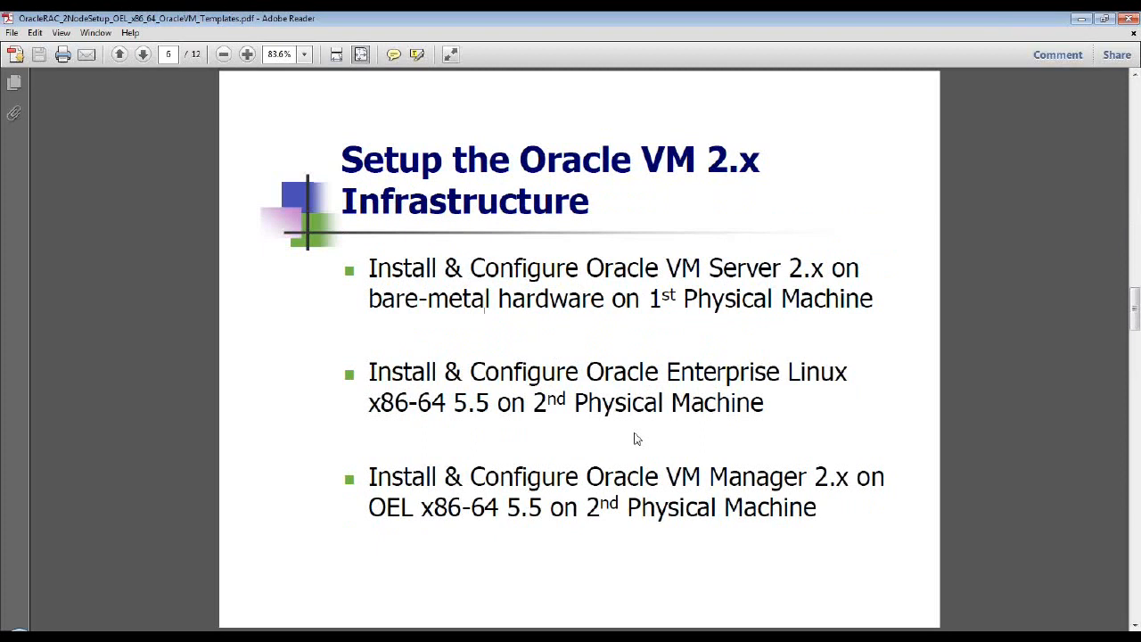
# - Highlight and clear the Oracle Enterprise Linux install bullet, then go to page 7
pyautogui.doubleClick(402, 372)
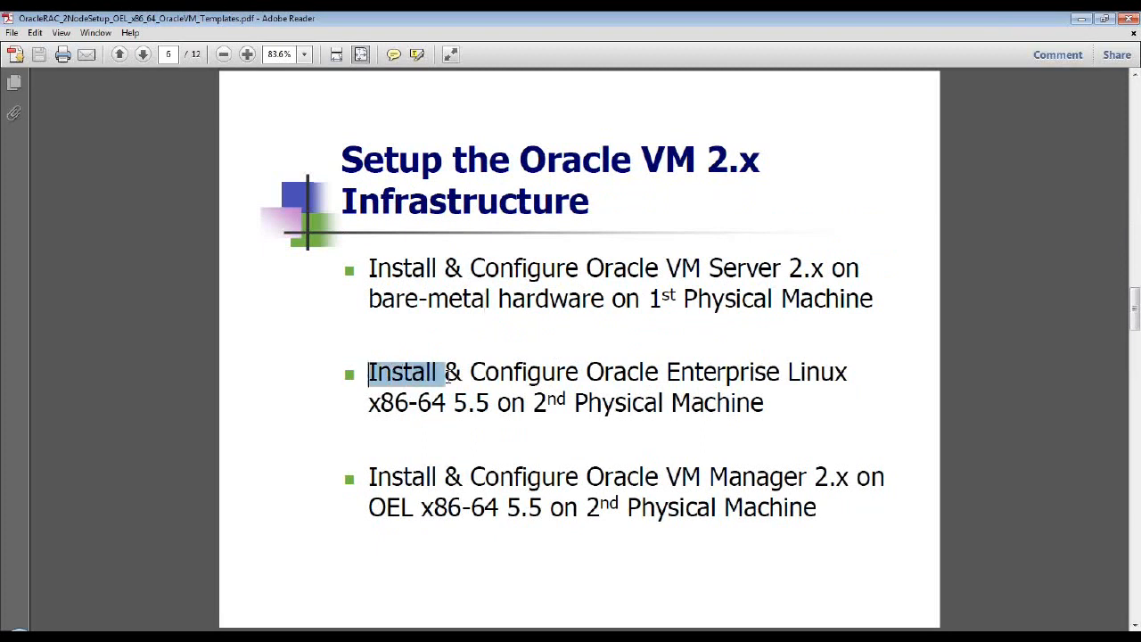
pyautogui.moveTo(368, 371); pyautogui.dragTo(763, 403)
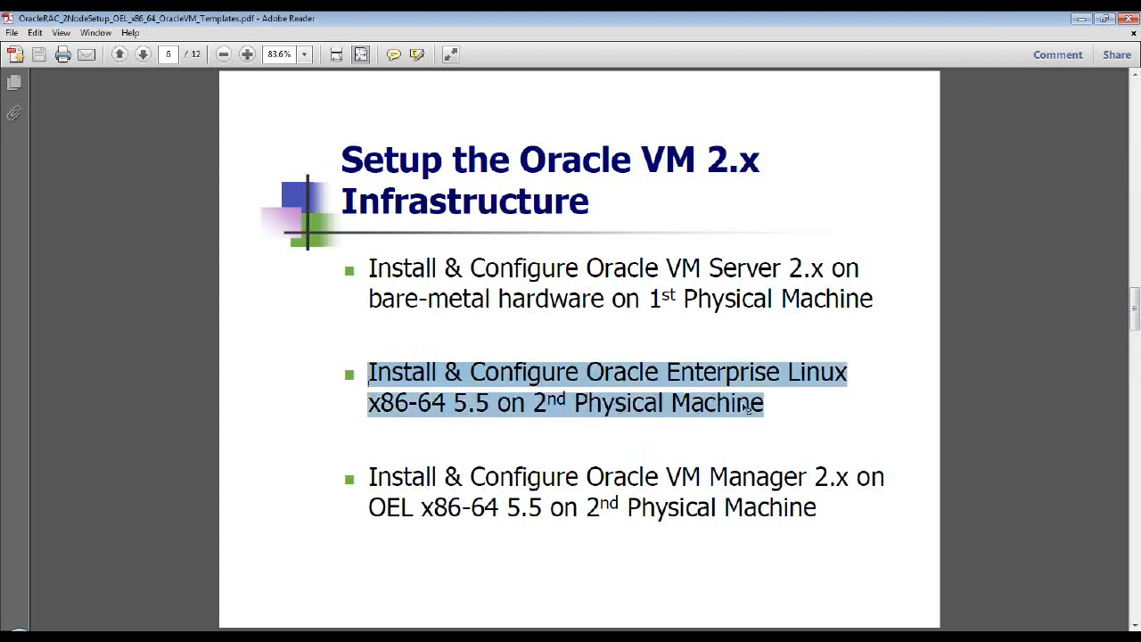
pyautogui.moveTo(662, 485)
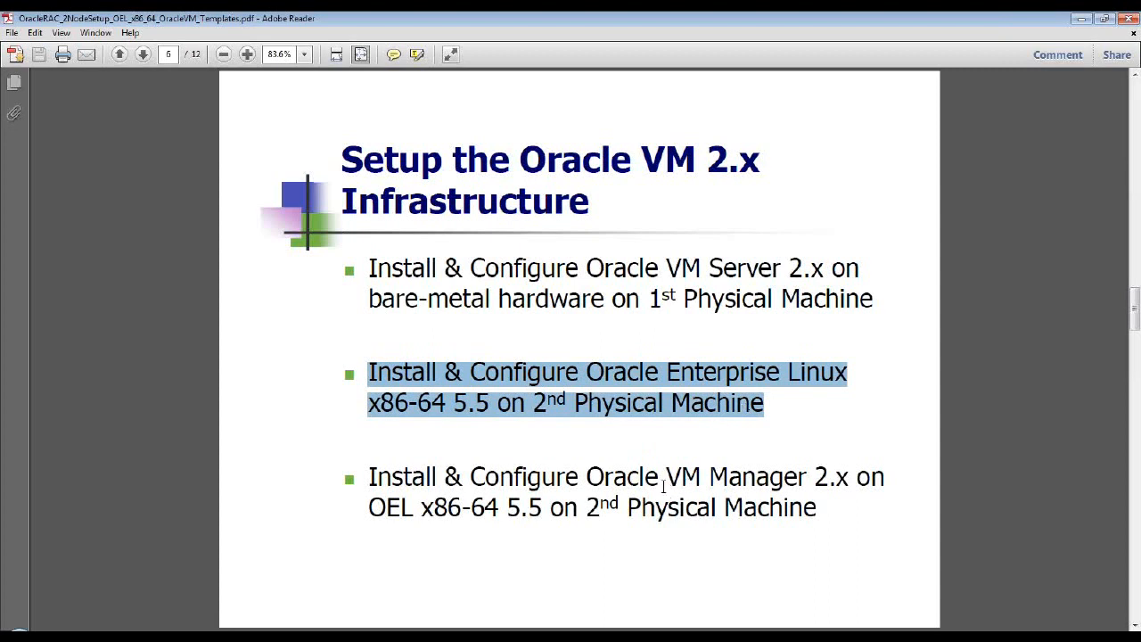
pyautogui.moveTo(619, 489)
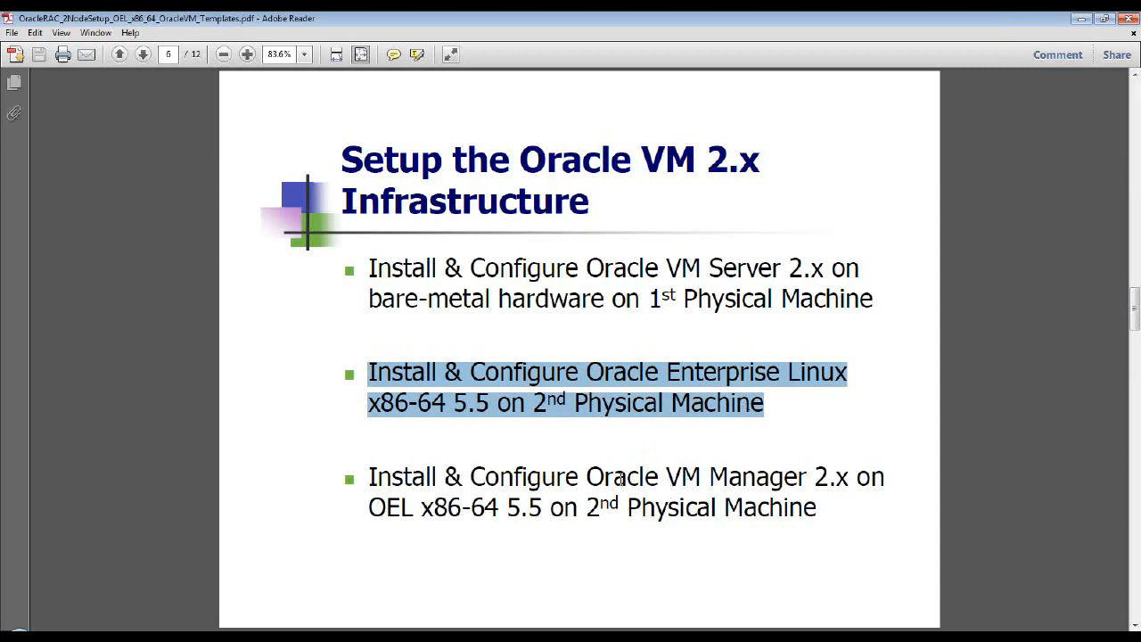
pyautogui.click(590, 481)
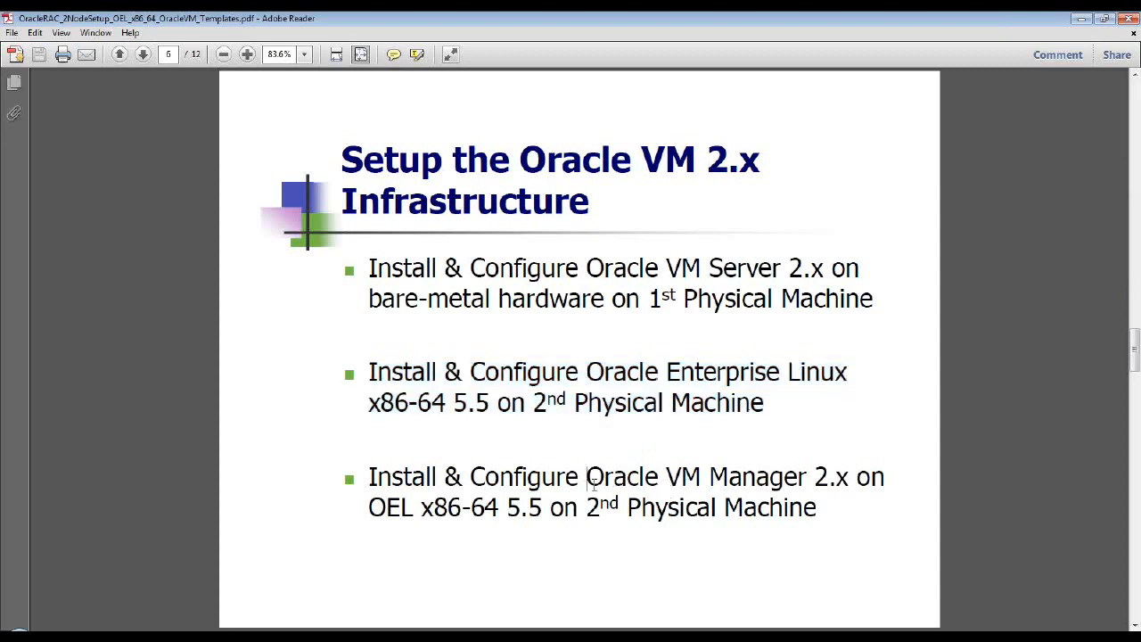
pyautogui.click(141, 55)
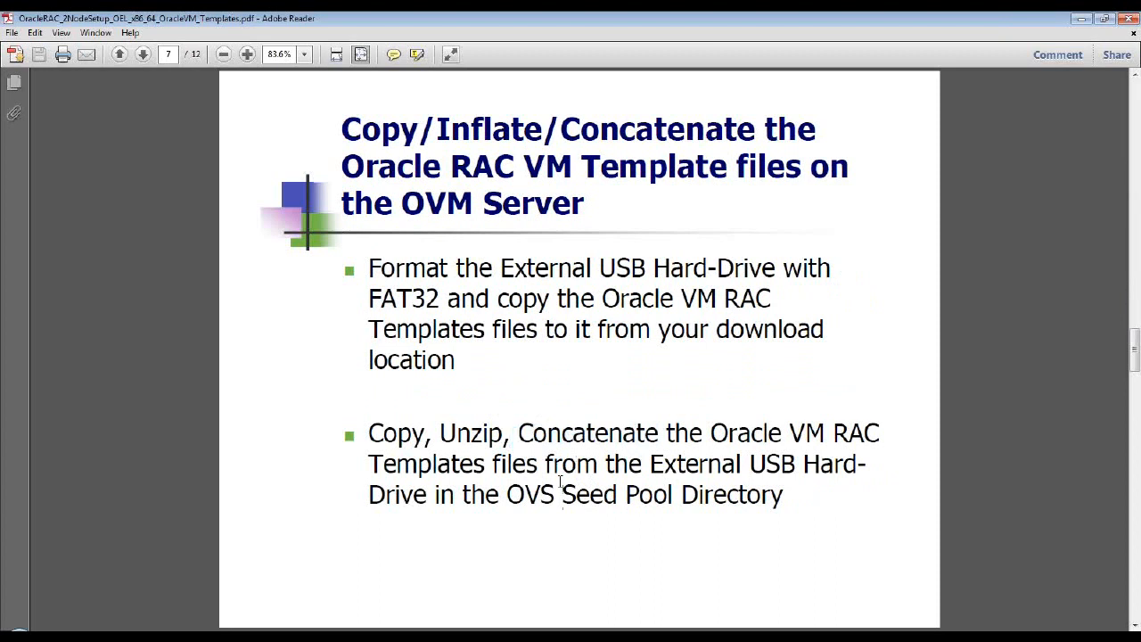
# - Go to page 8, the slide on creating shared virtual ASM disks
pyautogui.click(140, 53)
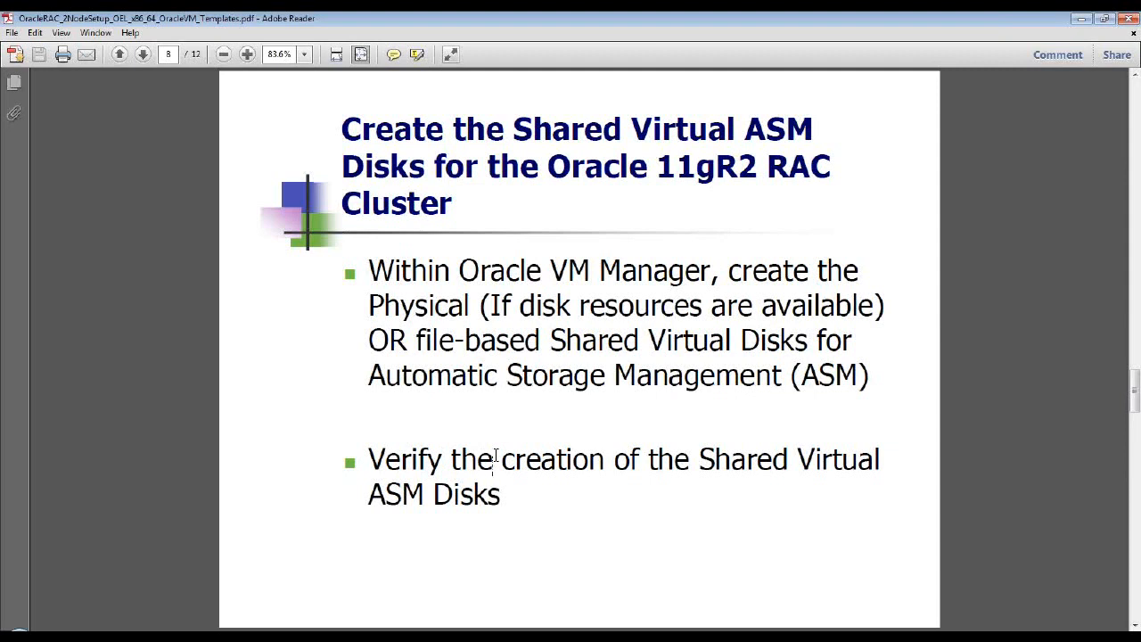
# - Highlight the template import slide's first bullet, then continue to page 10 on provisioning
pyautogui.click(141, 54)
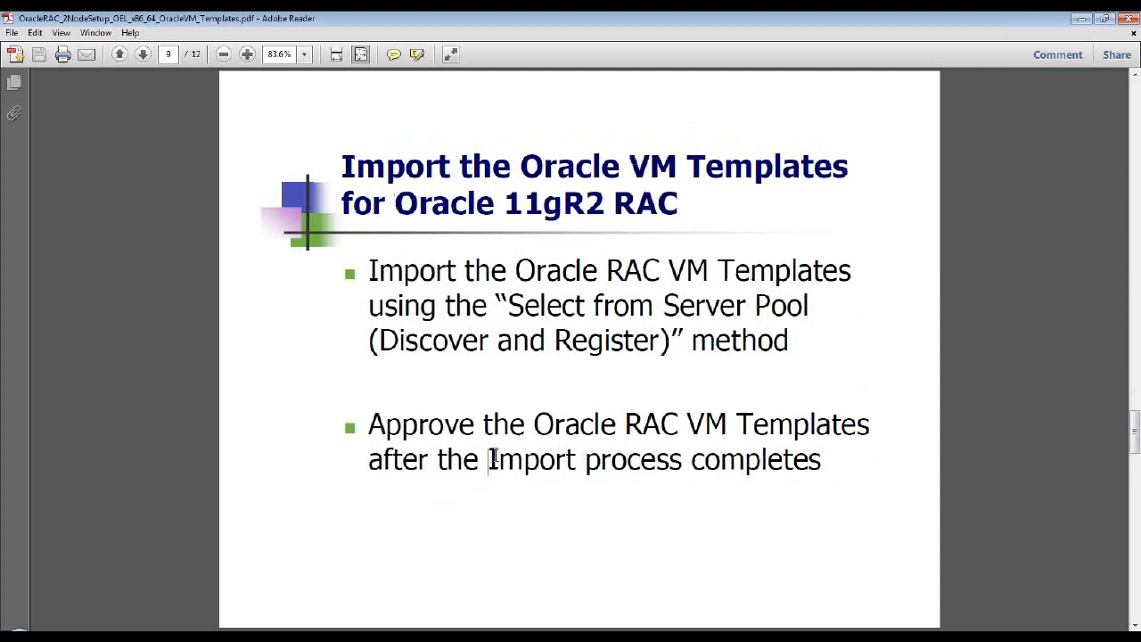
pyautogui.moveTo(343, 388)
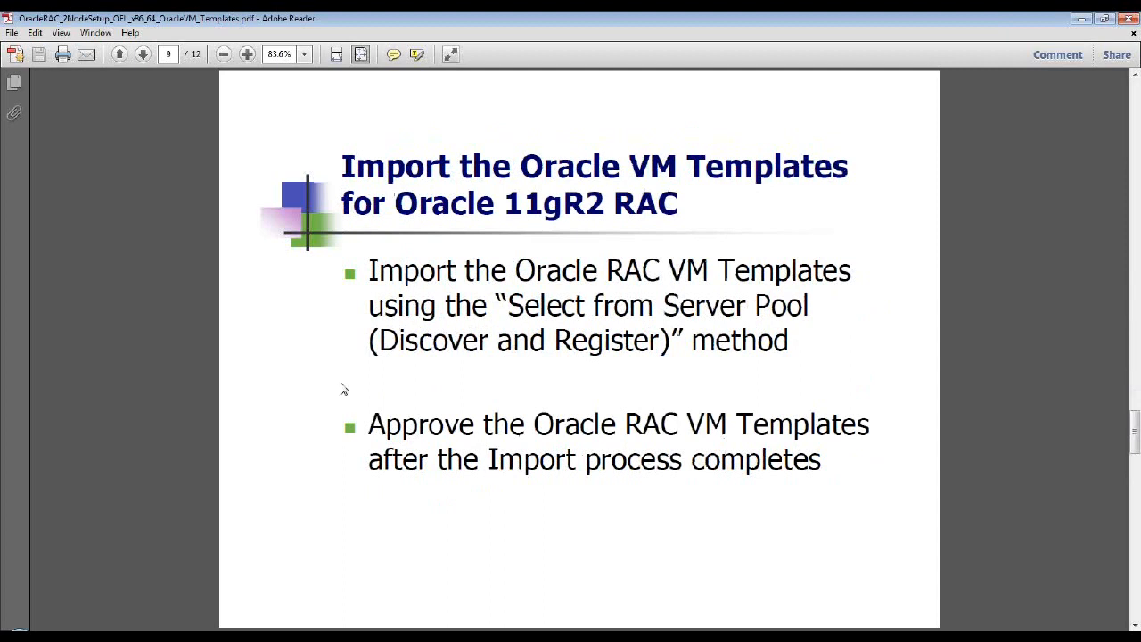
pyautogui.doubleClick(411, 270)
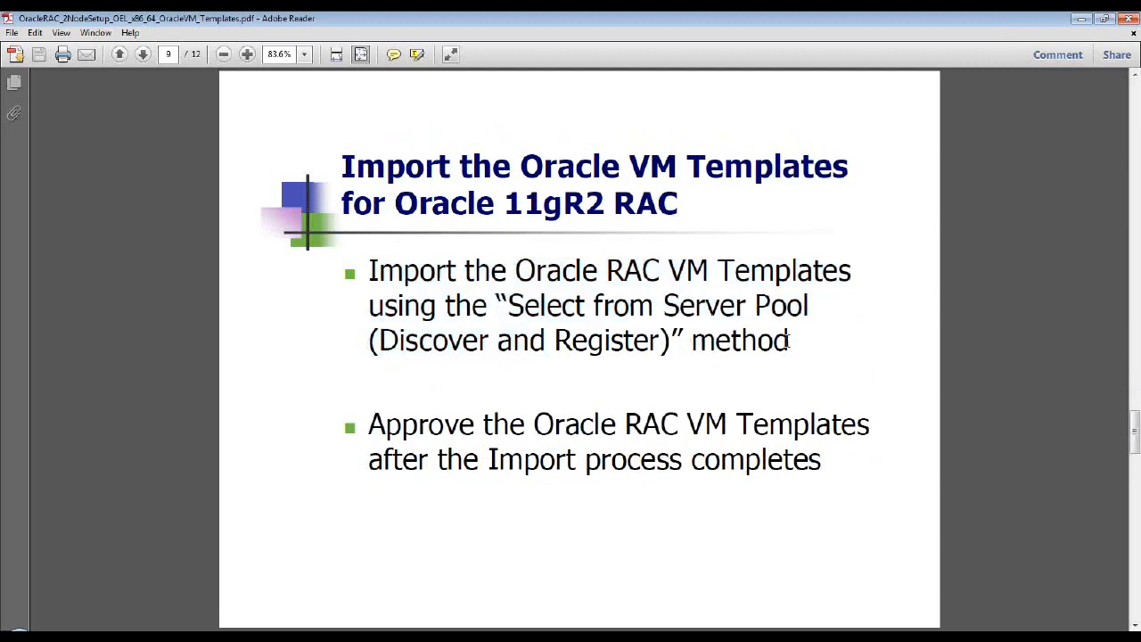
pyautogui.moveTo(368, 270); pyautogui.dragTo(788, 340)
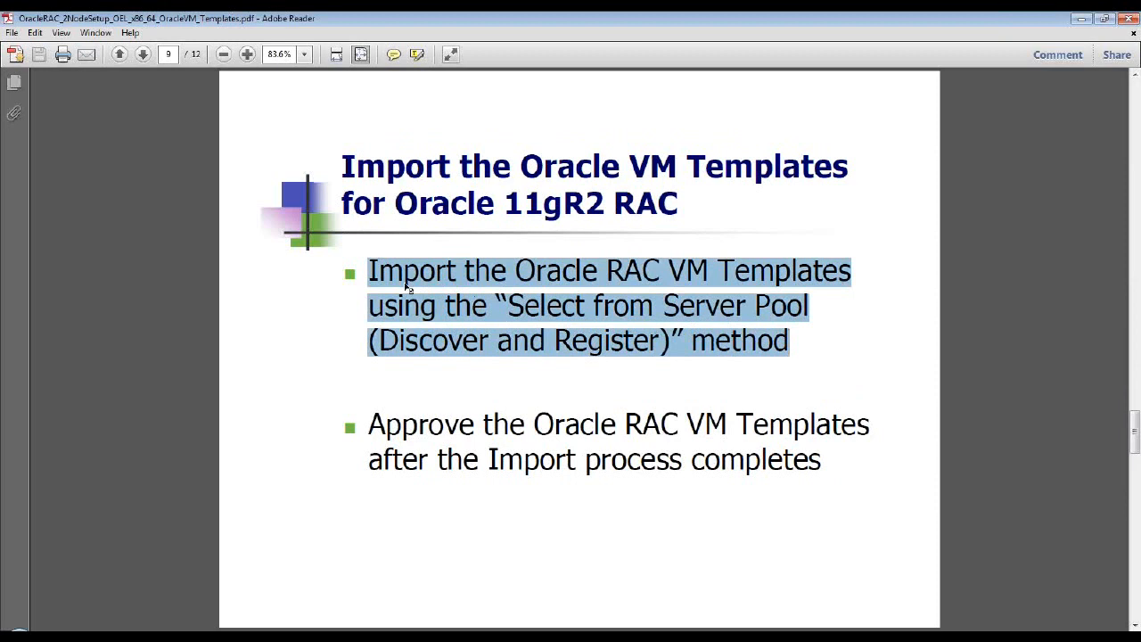
pyautogui.moveTo(670, 292)
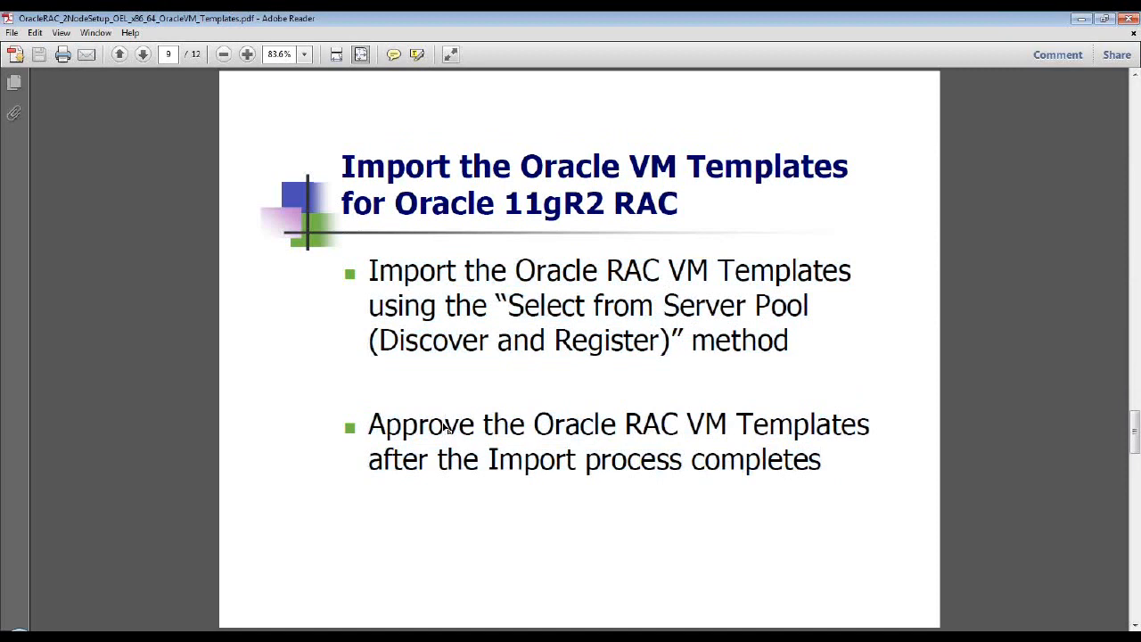
pyautogui.click(142, 54)
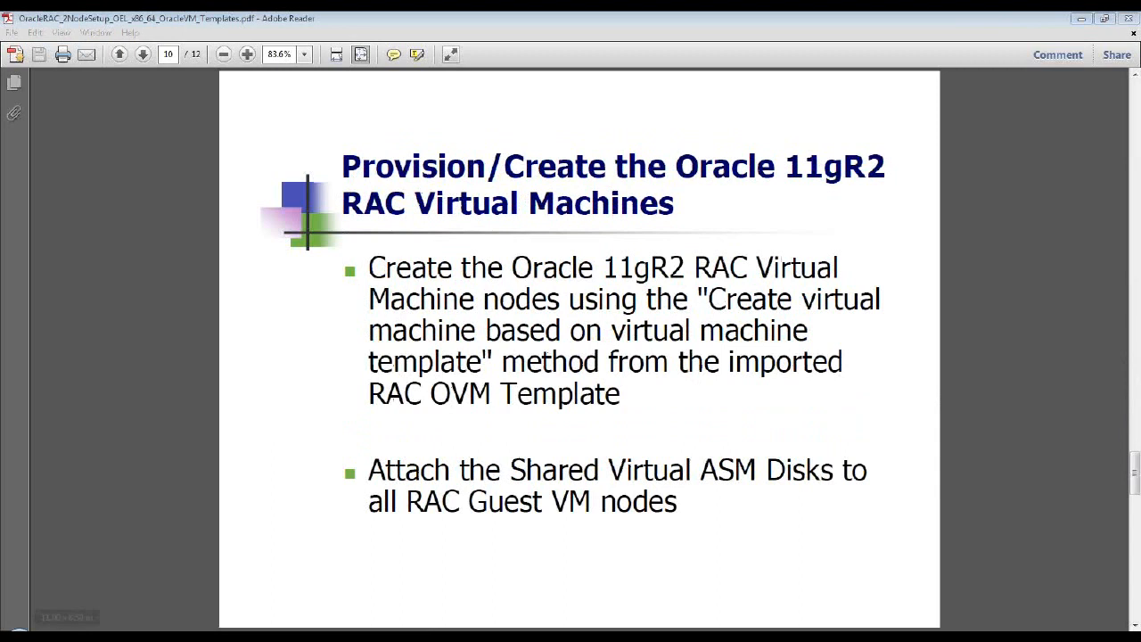
pyautogui.moveTo(600, 399)
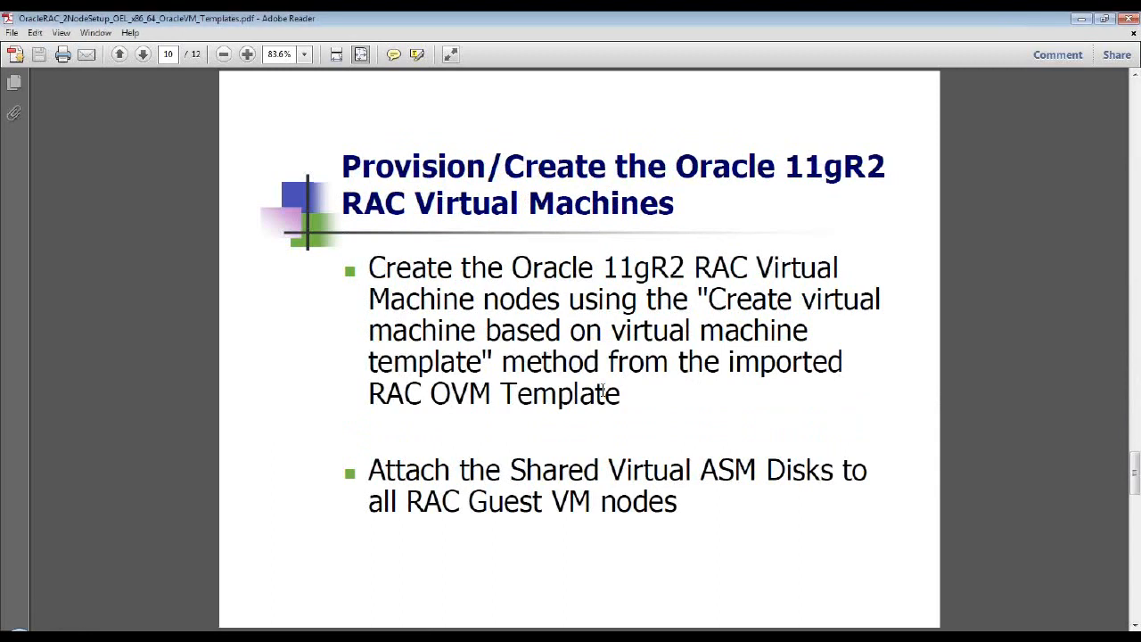
# - Go to page 11, the buildcluster.sh cloud infrastructure configuration slide
pyautogui.click(143, 54)
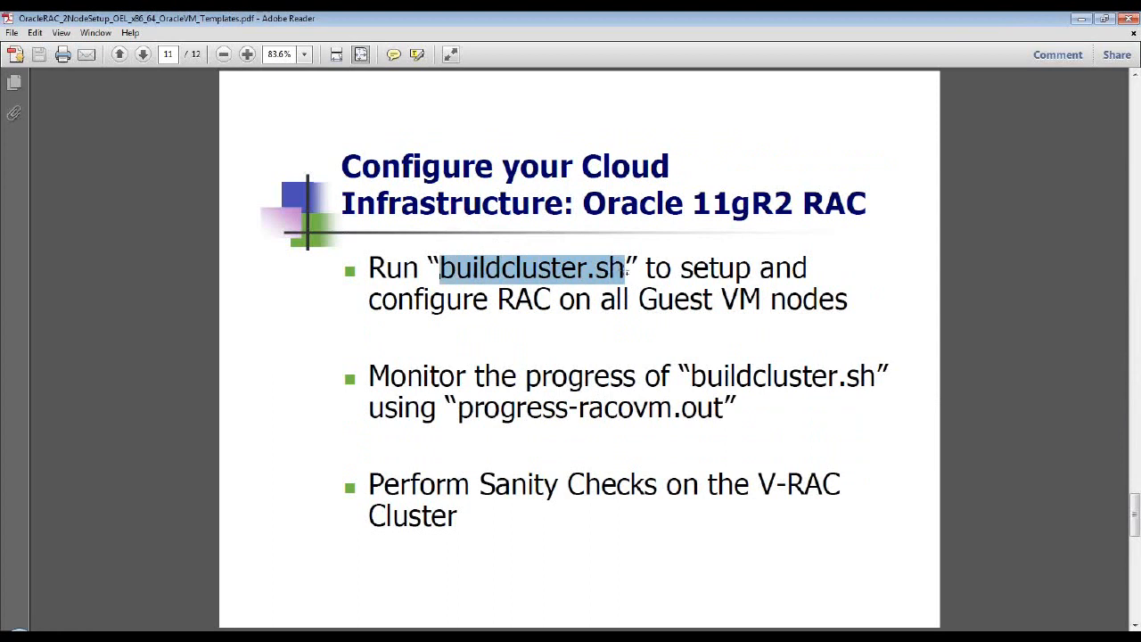
# - Clear the buildcluster.sh highlight and switch to Oracle VM Manager's Virtual Machines list
pyautogui.click(588, 270)
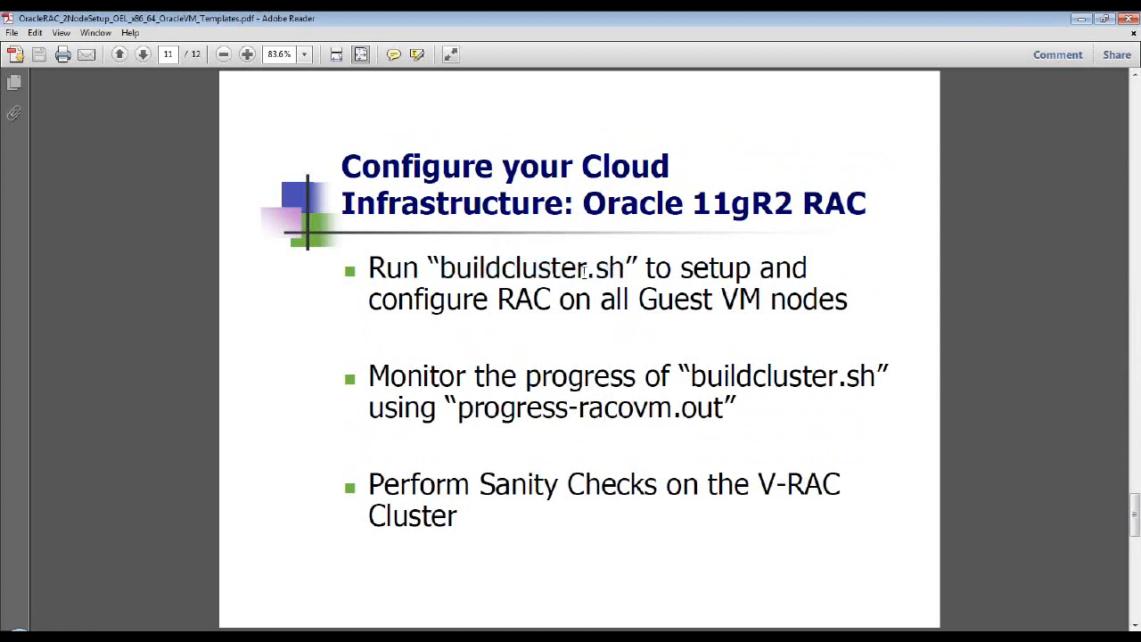
pyautogui.moveTo(562, 298)
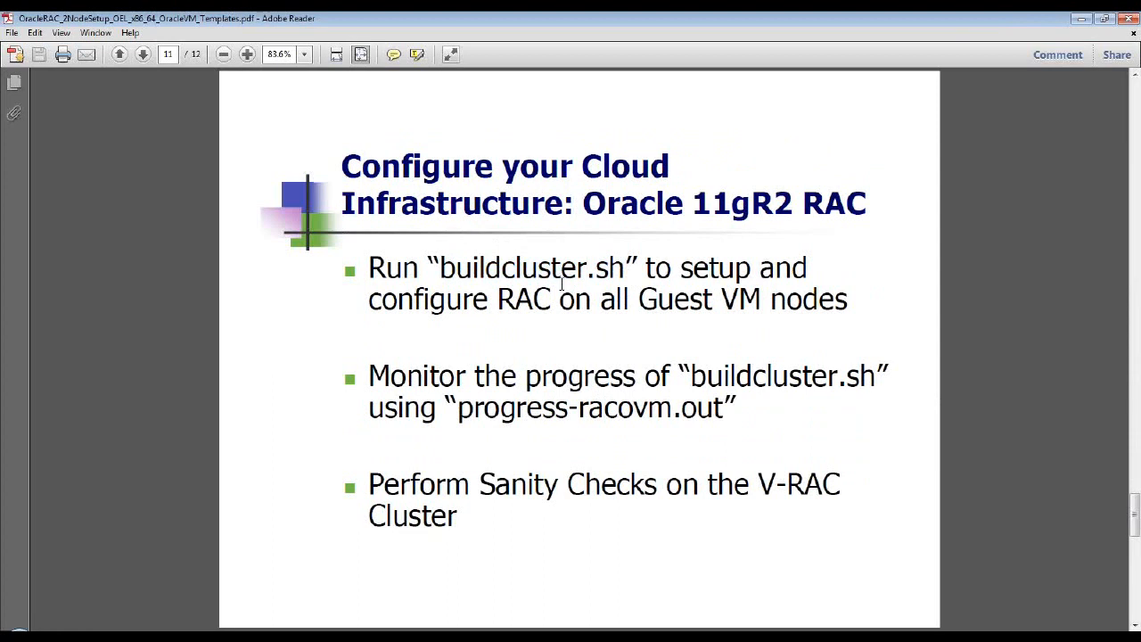
pyautogui.doubleClick(508, 267)
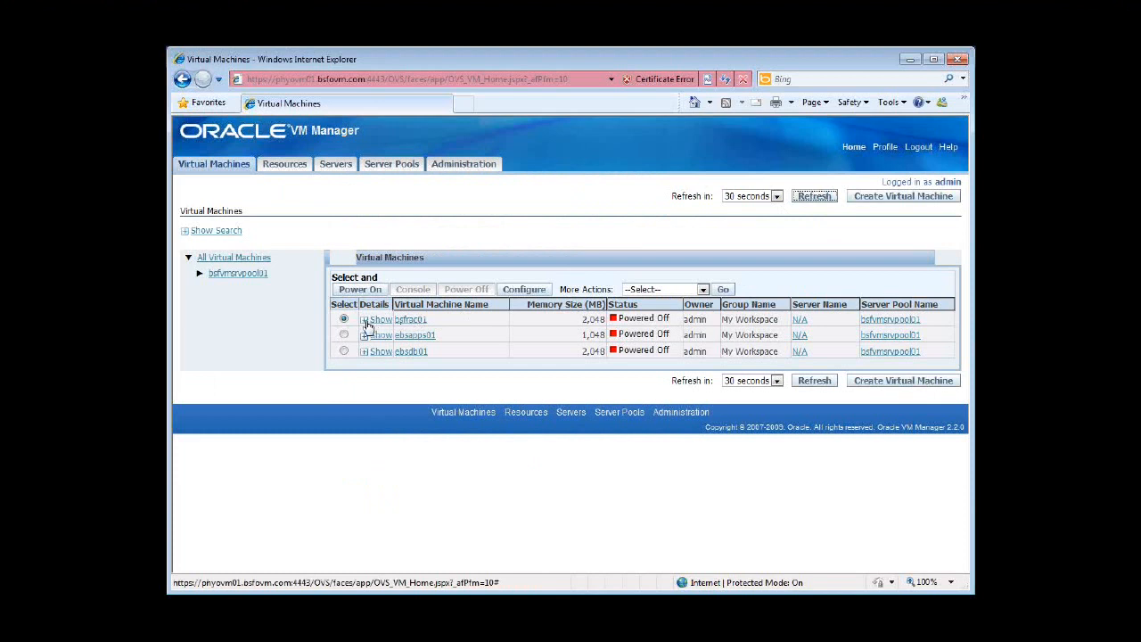
# - Show bsfrac01's details (Oracle Enterprise Linux 5 64-bit, paravirtualized), then hide them
pyautogui.click(363, 319)
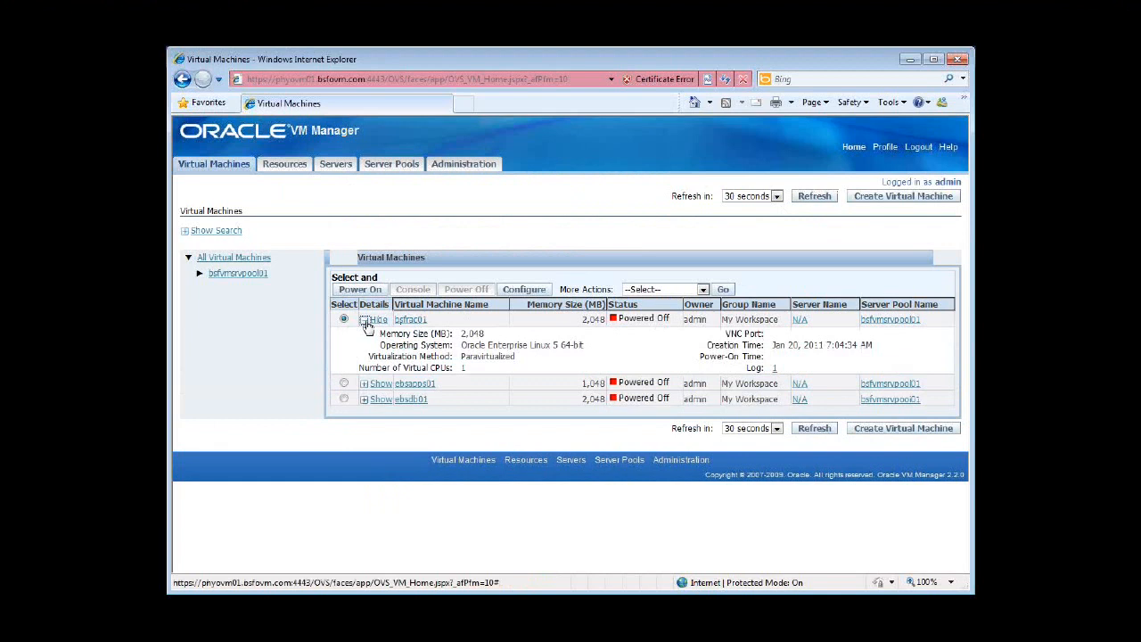
pyautogui.click(367, 319)
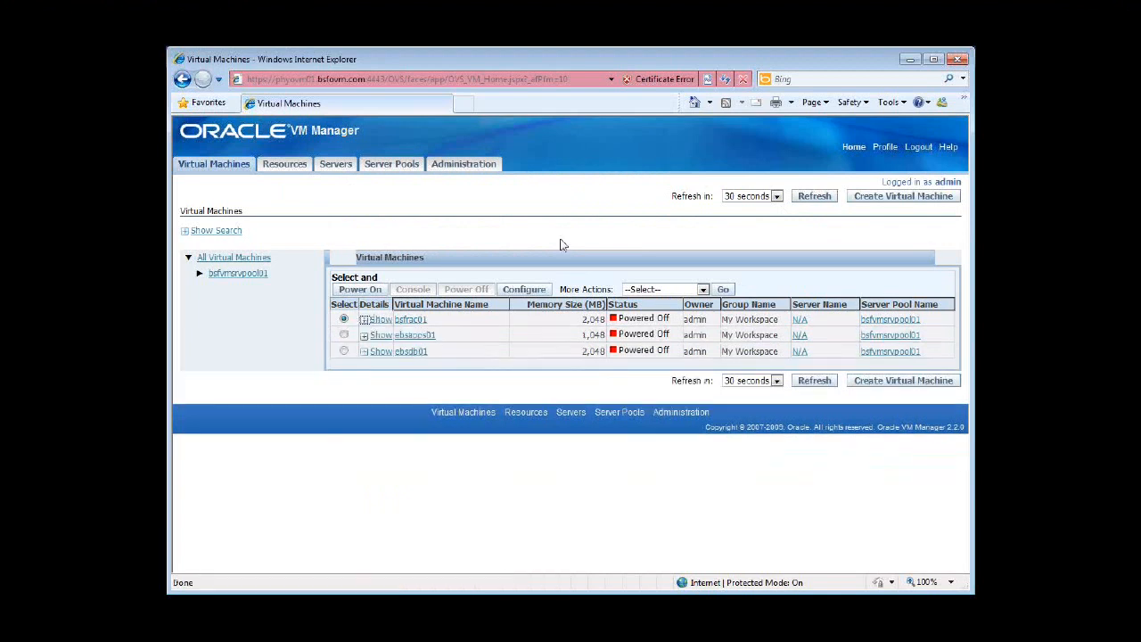
pyautogui.moveTo(902, 200)
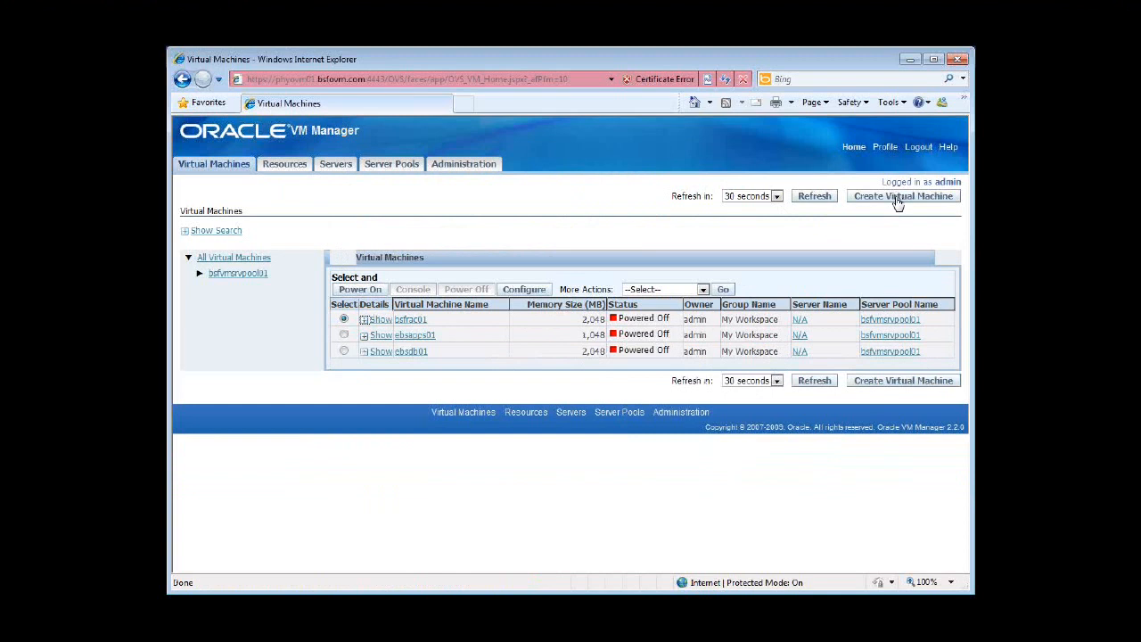
# - Start a template-based VM on pool bsfvmsrvpool01 using template OVM_EL5U4_X86_64_11202RAC_PVM
pyautogui.click(903, 195)
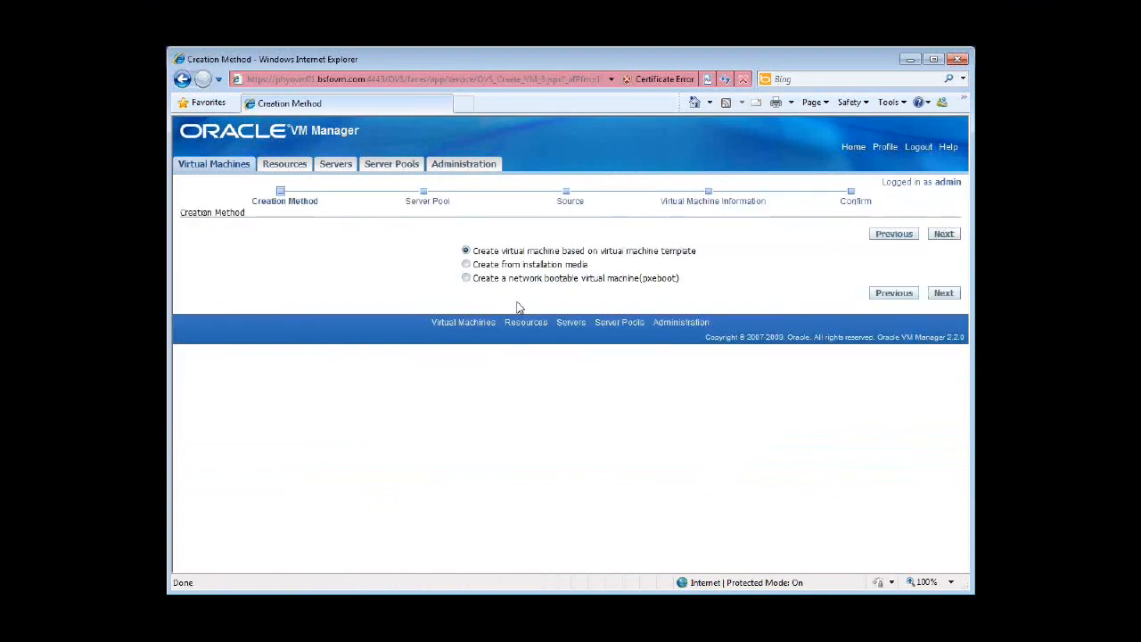
pyautogui.moveTo(937, 253)
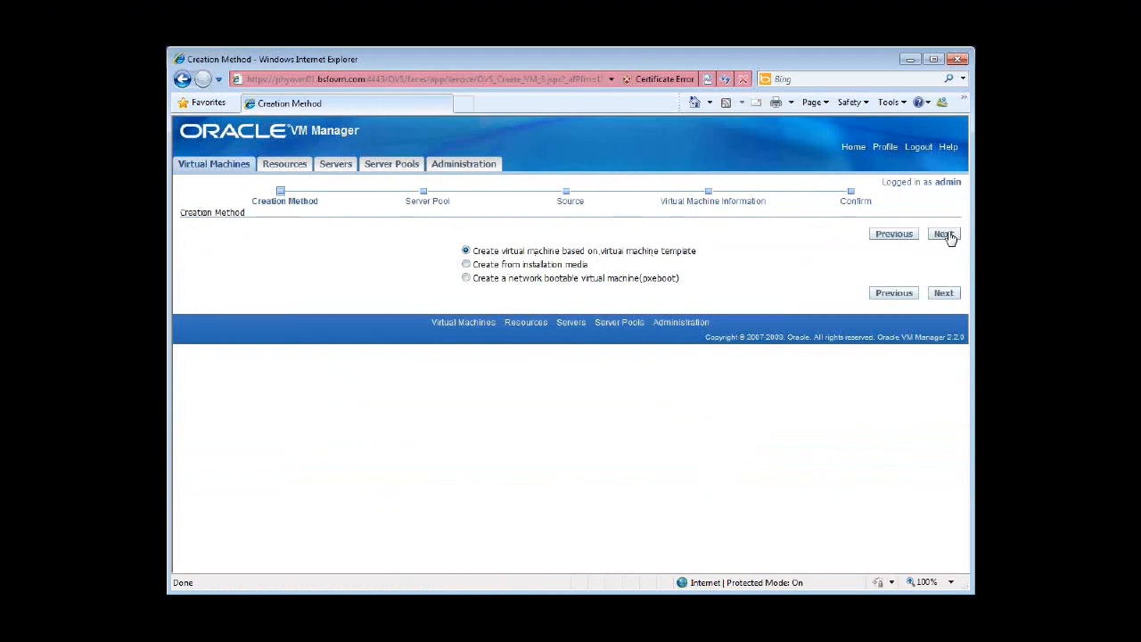
pyautogui.click(943, 234)
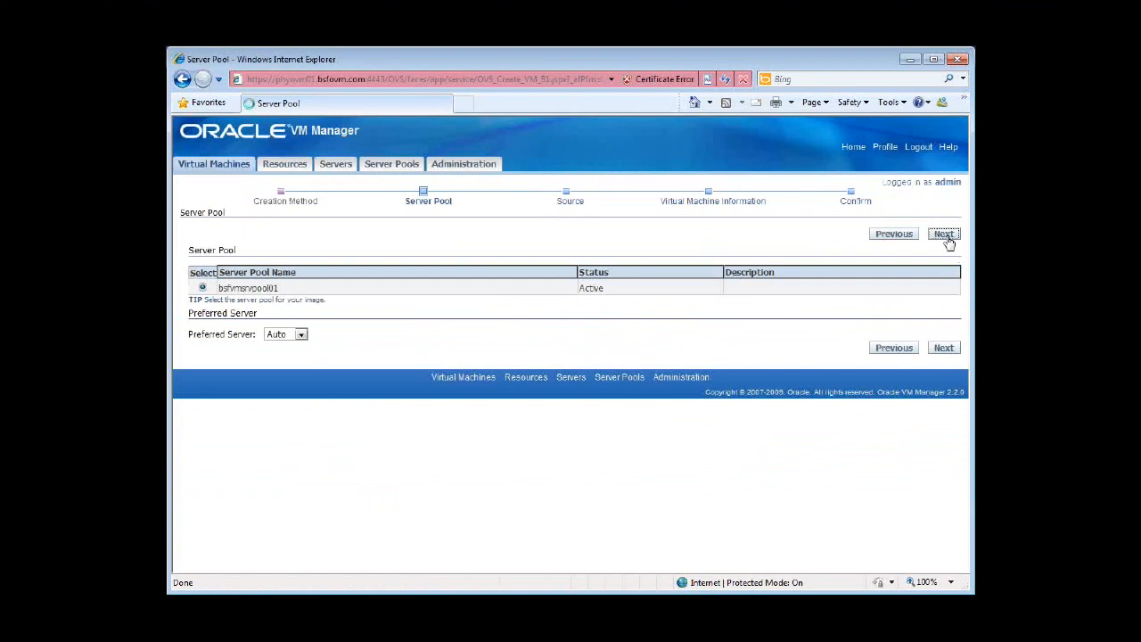
pyautogui.click(944, 234)
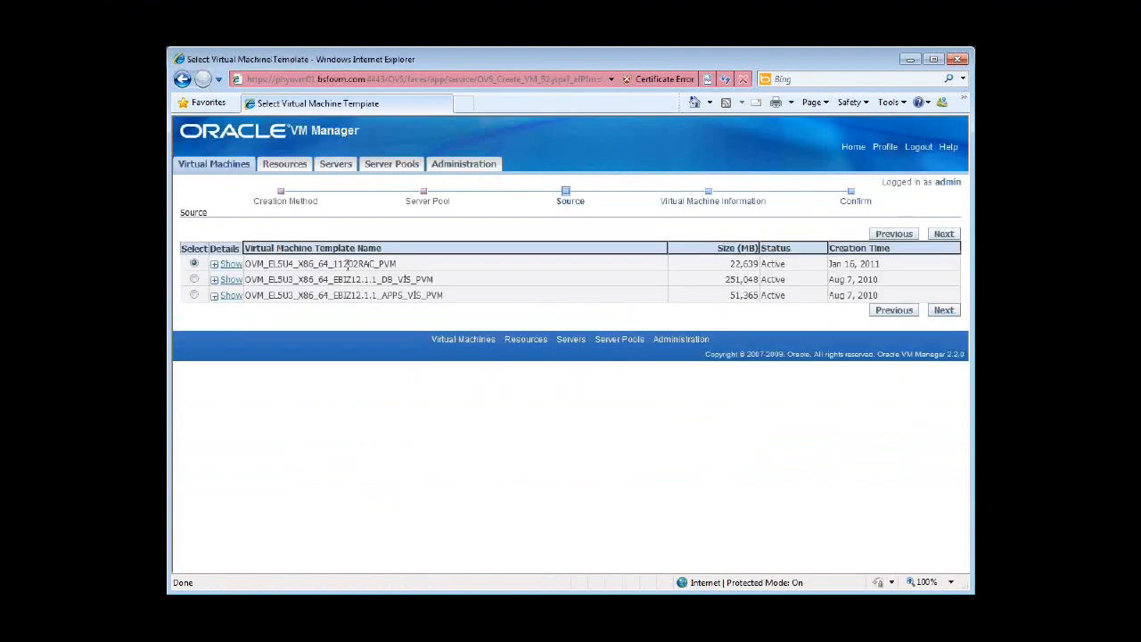
pyautogui.click(231, 262)
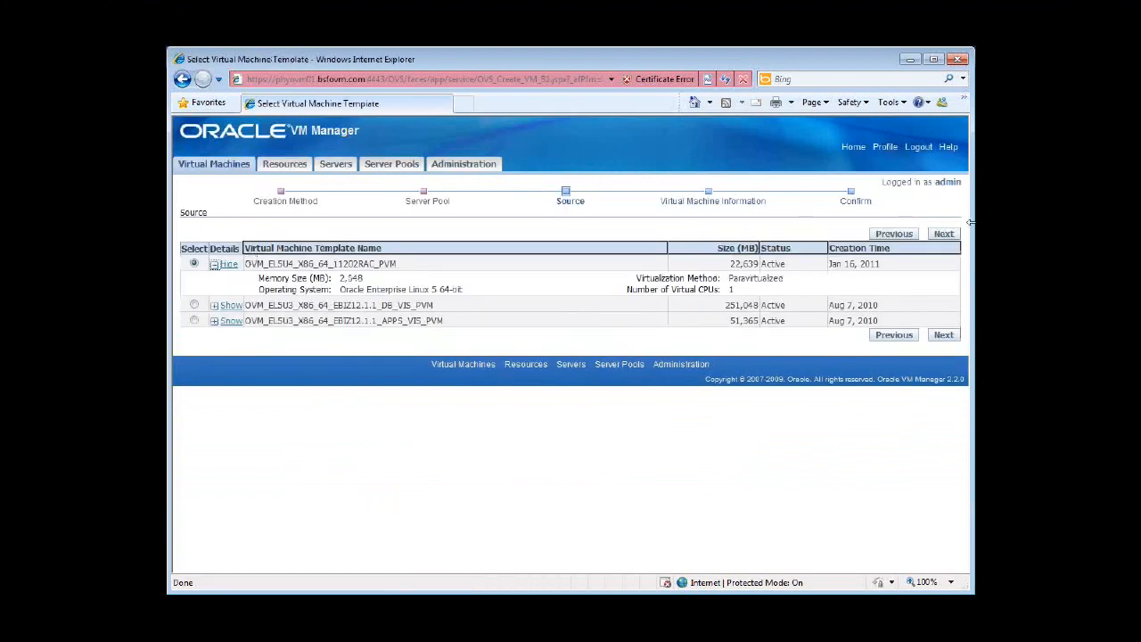
pyautogui.click(943, 233)
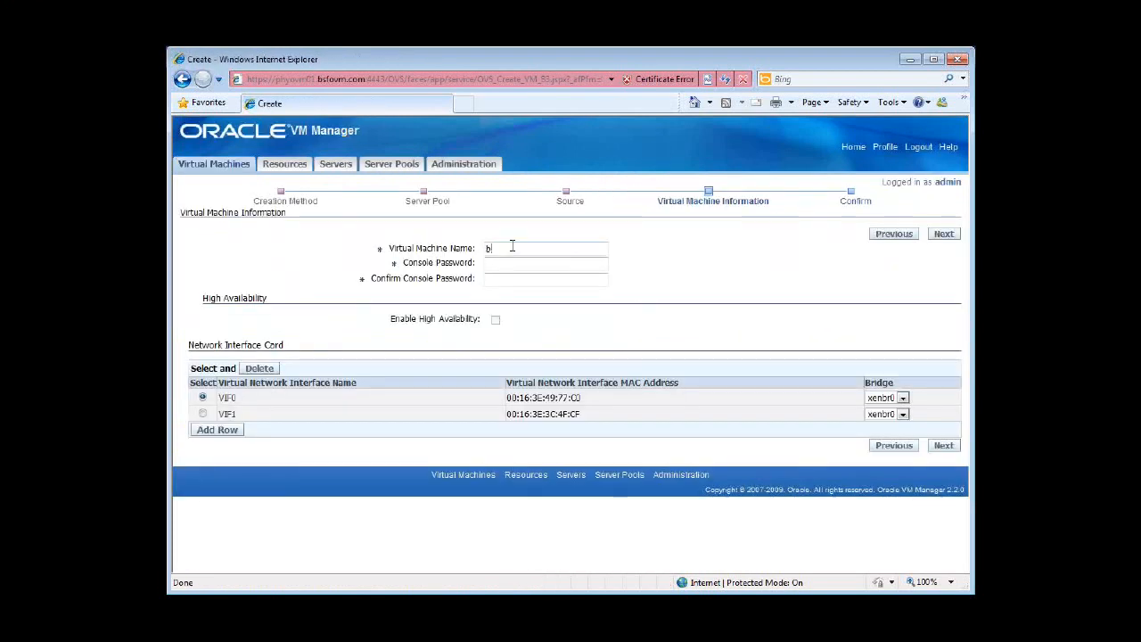
# - Name the VM bsfrac02, set its console password, and bridge VIF1 to xenbr1
pyautogui.write('sfrac02')
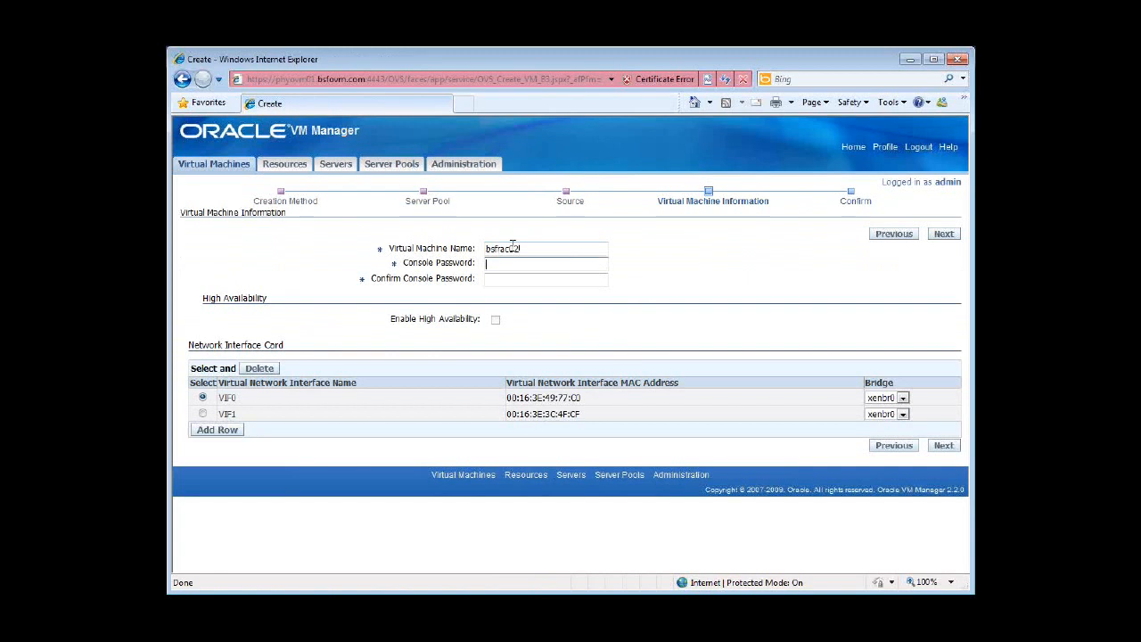
pyautogui.write('••••••')
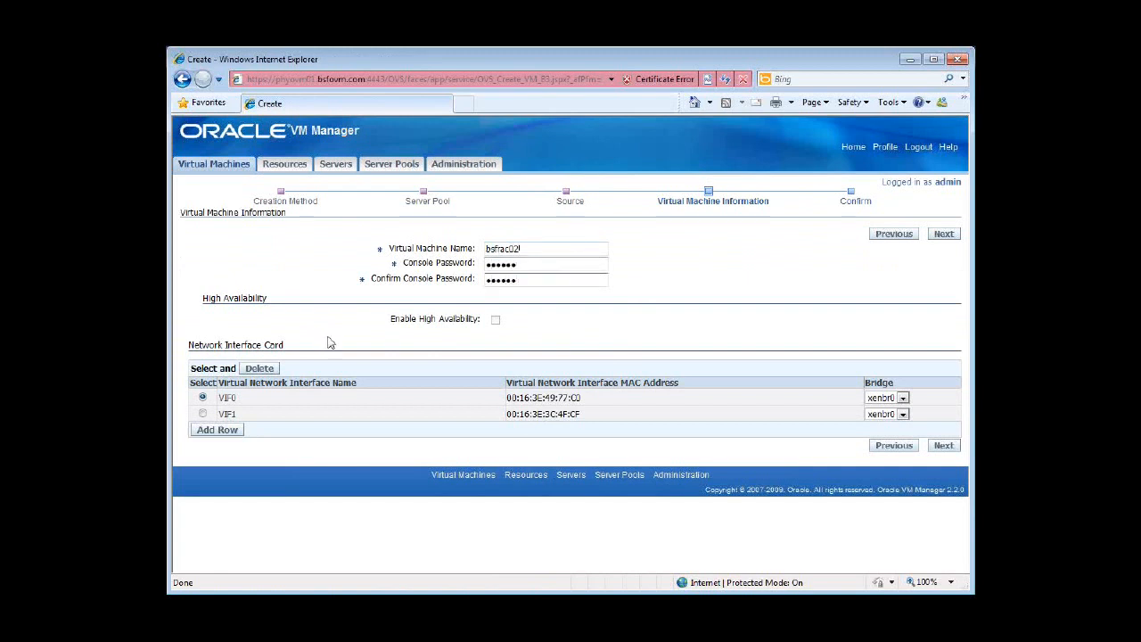
pyautogui.click(202, 413)
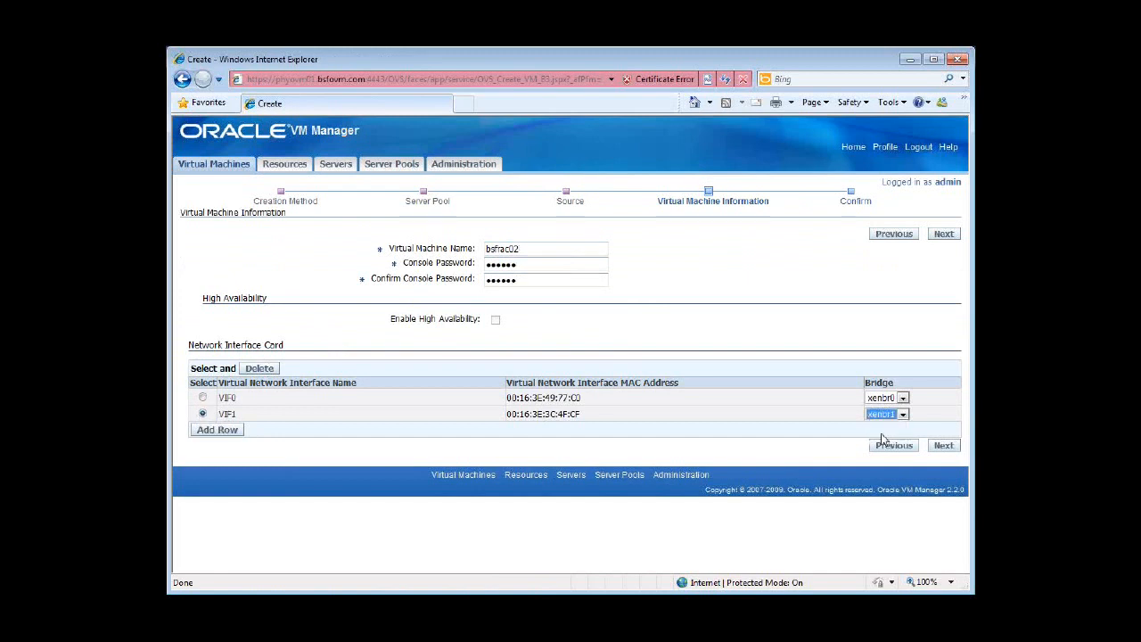
pyautogui.moveTo(744, 359)
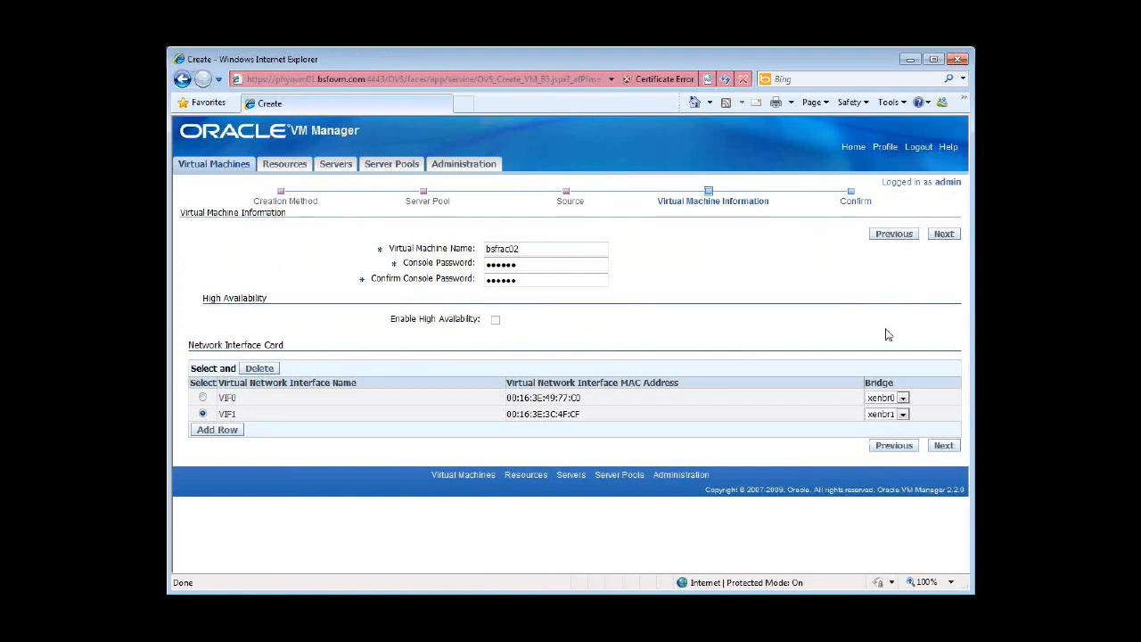
pyautogui.moveTo(943, 233)
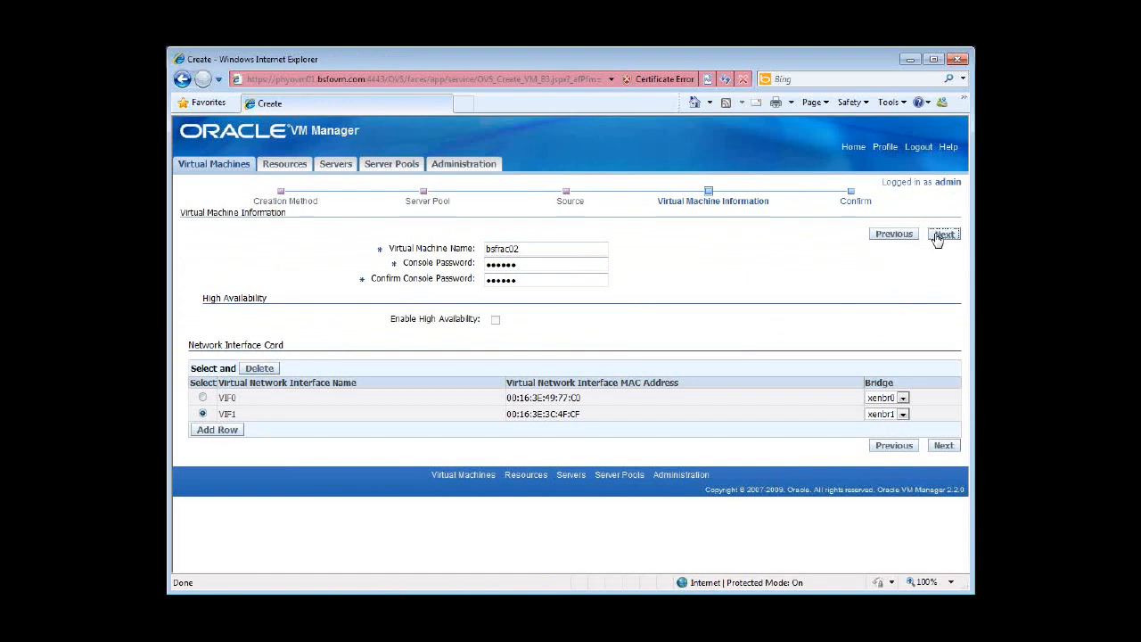
pyautogui.click(944, 235)
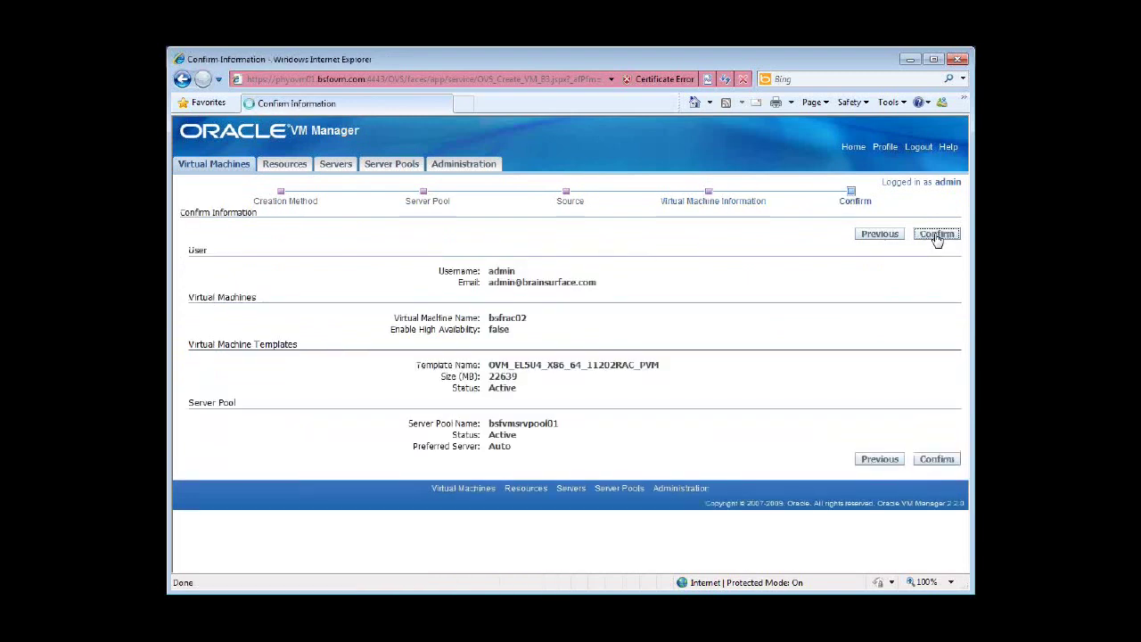
# - Confirm creation of bsfrac02 so it appears in the list as Creating
pyautogui.click(936, 233)
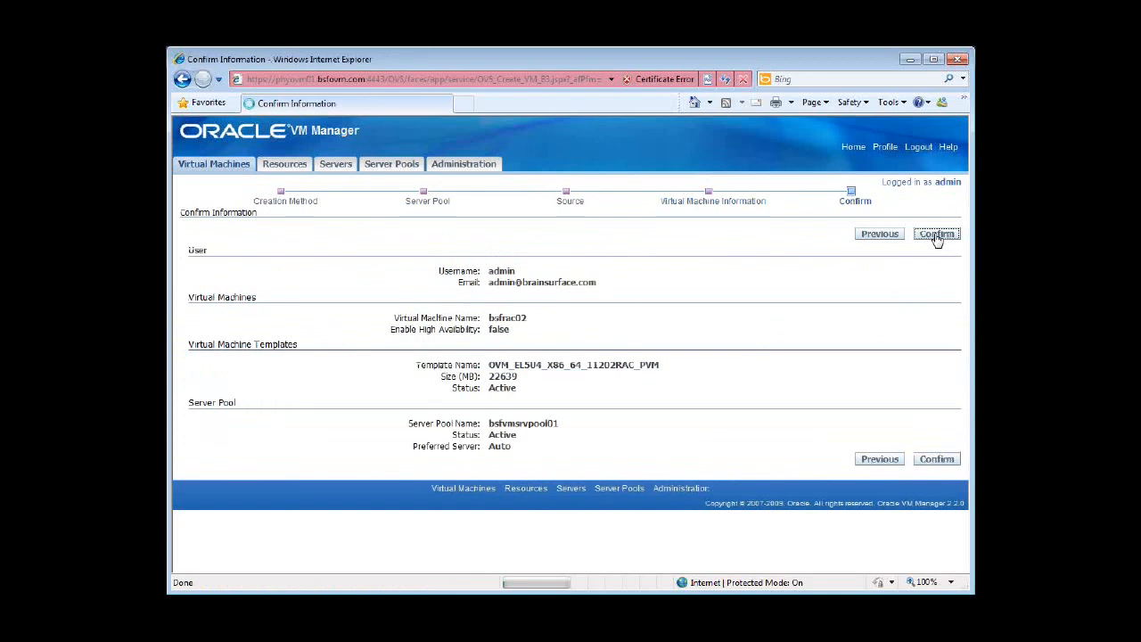
pyautogui.click(937, 234)
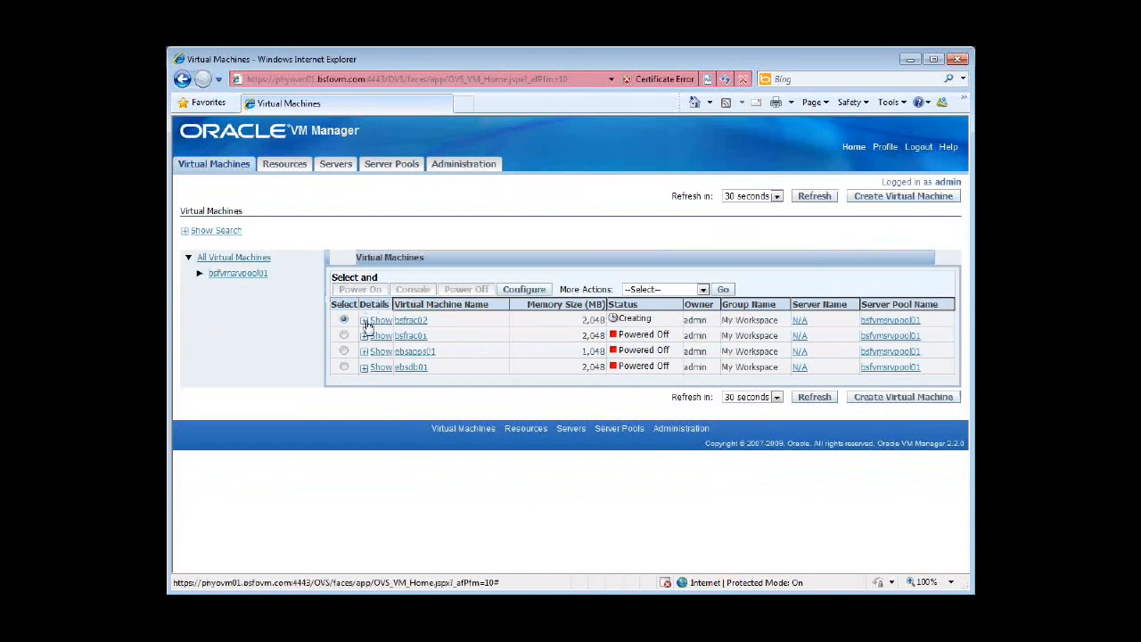
pyautogui.click(365, 320)
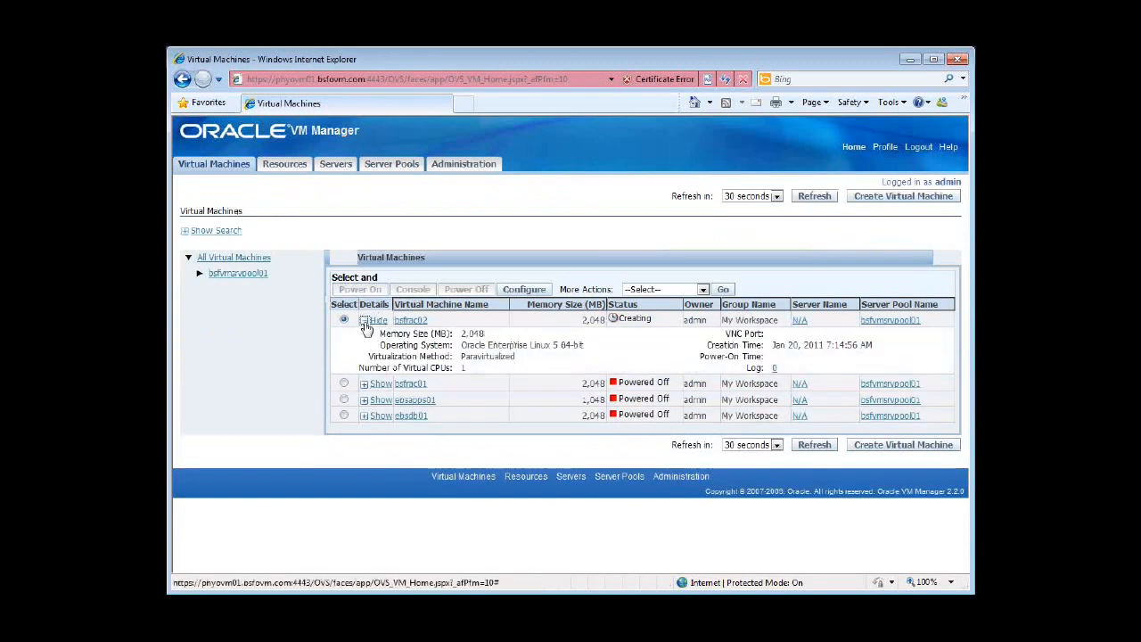
pyautogui.click(375, 319)
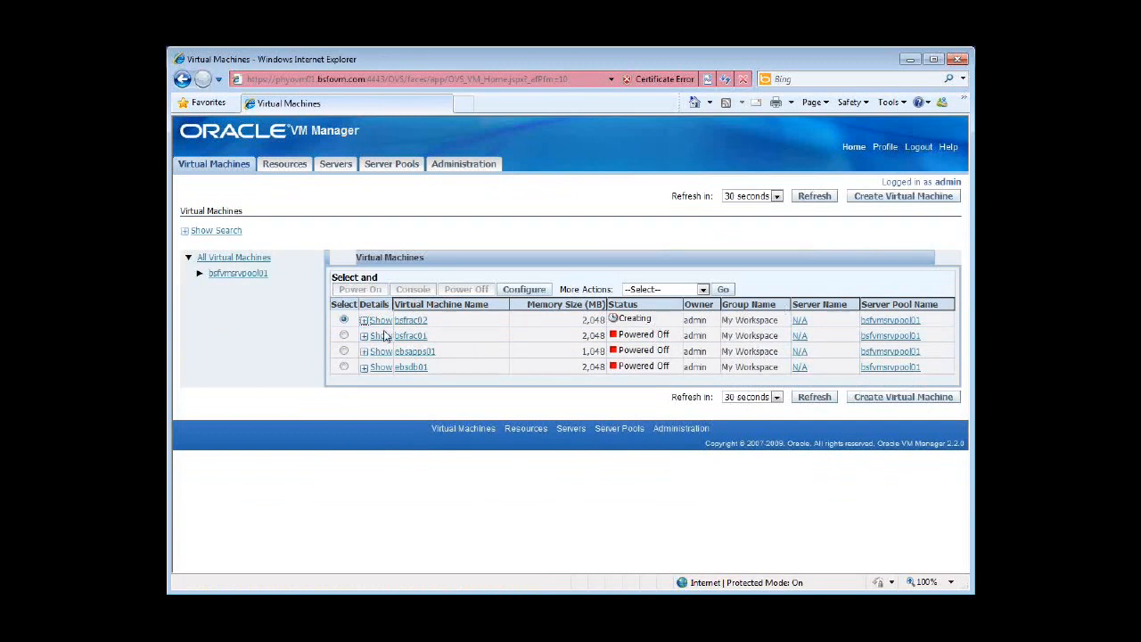
pyautogui.click(377, 319)
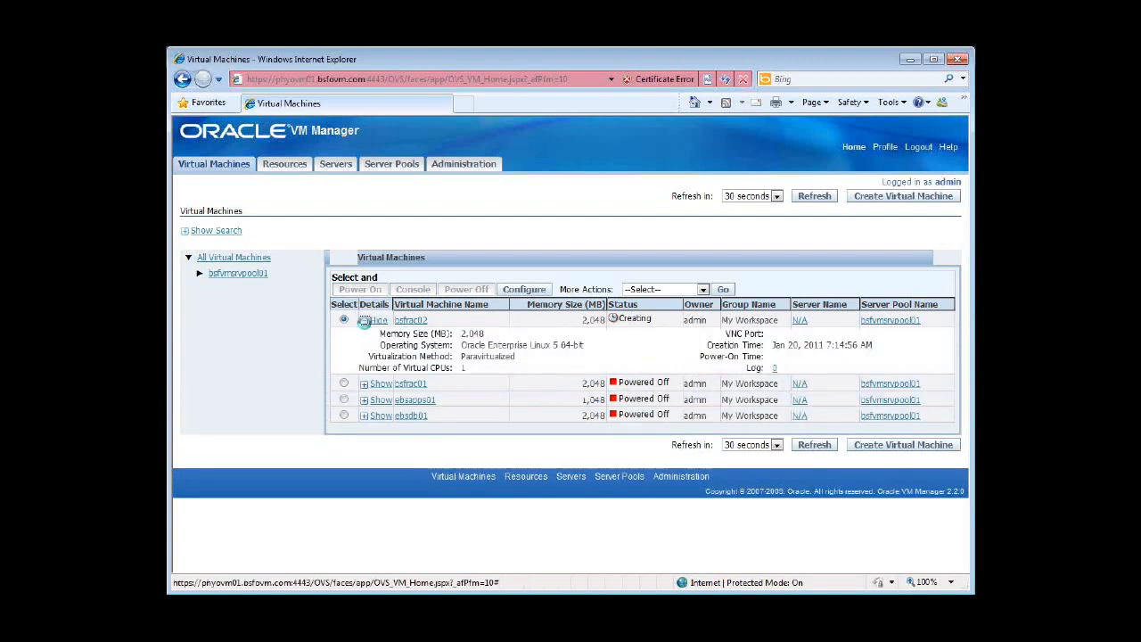
pyautogui.click(363, 319)
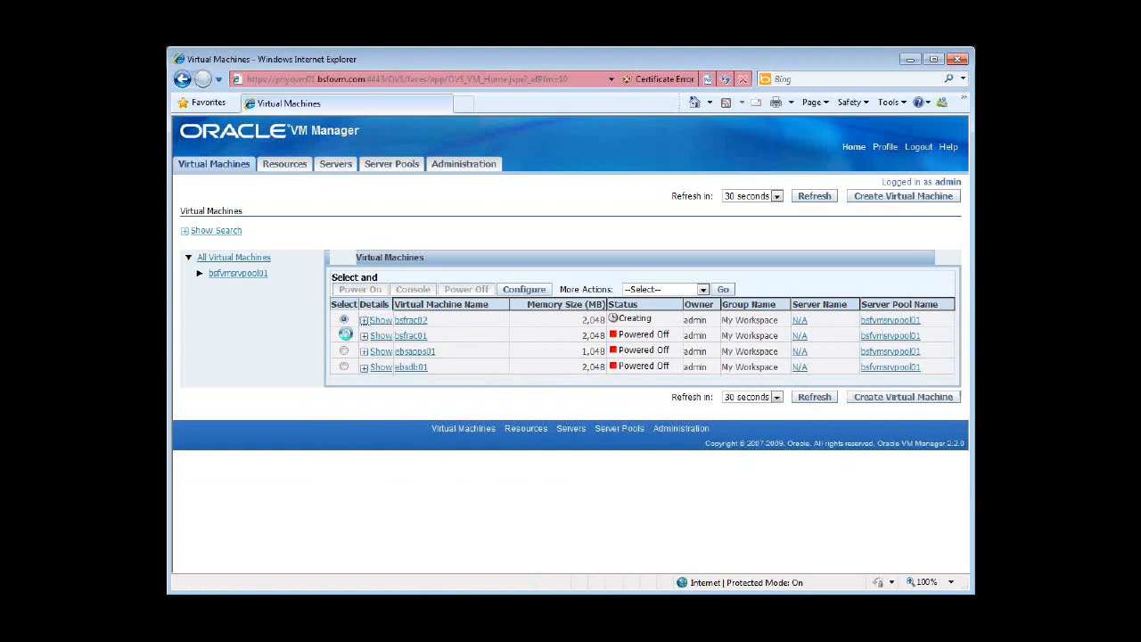
pyautogui.click(343, 335)
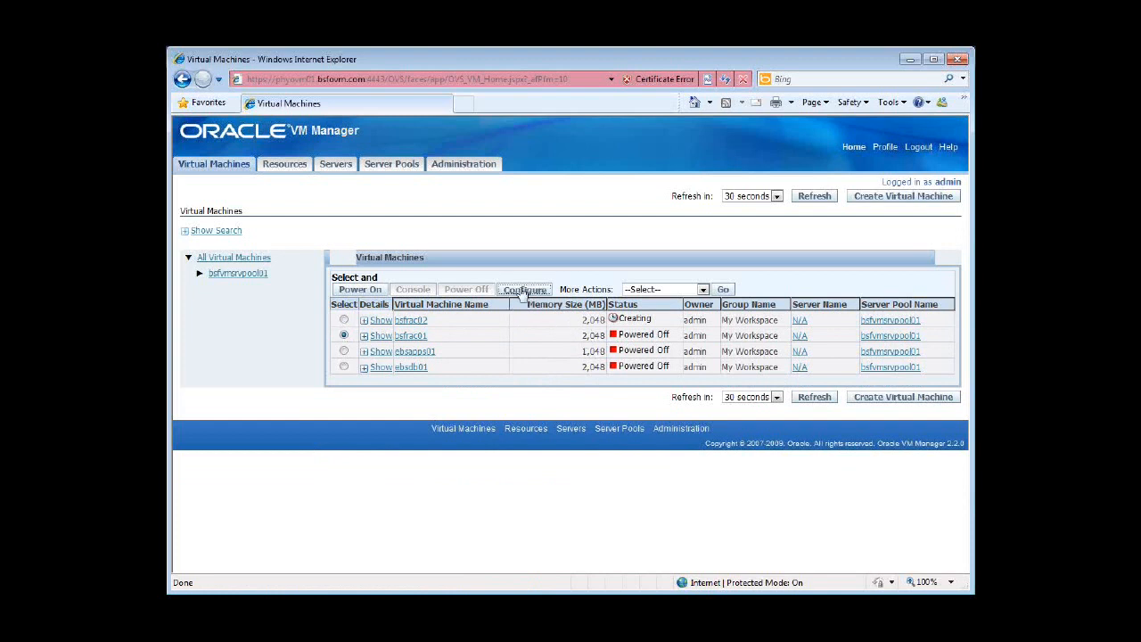
pyautogui.click(522, 288)
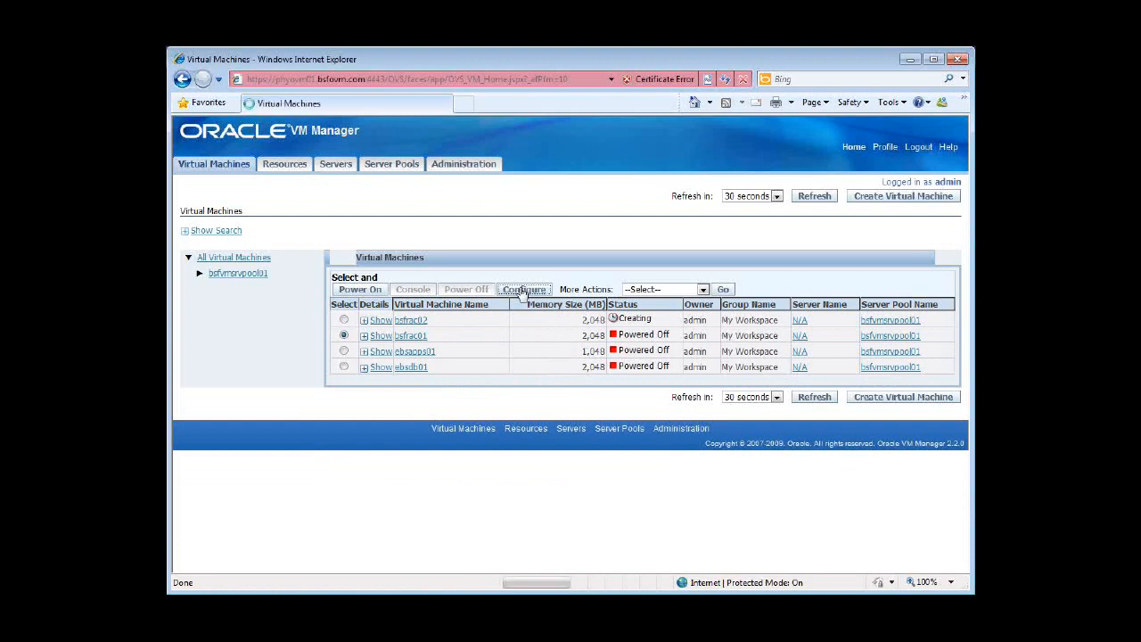
# - Enter 1536 MB as bsfrac01's memory size and view its two attached disks
pyautogui.click(521, 289)
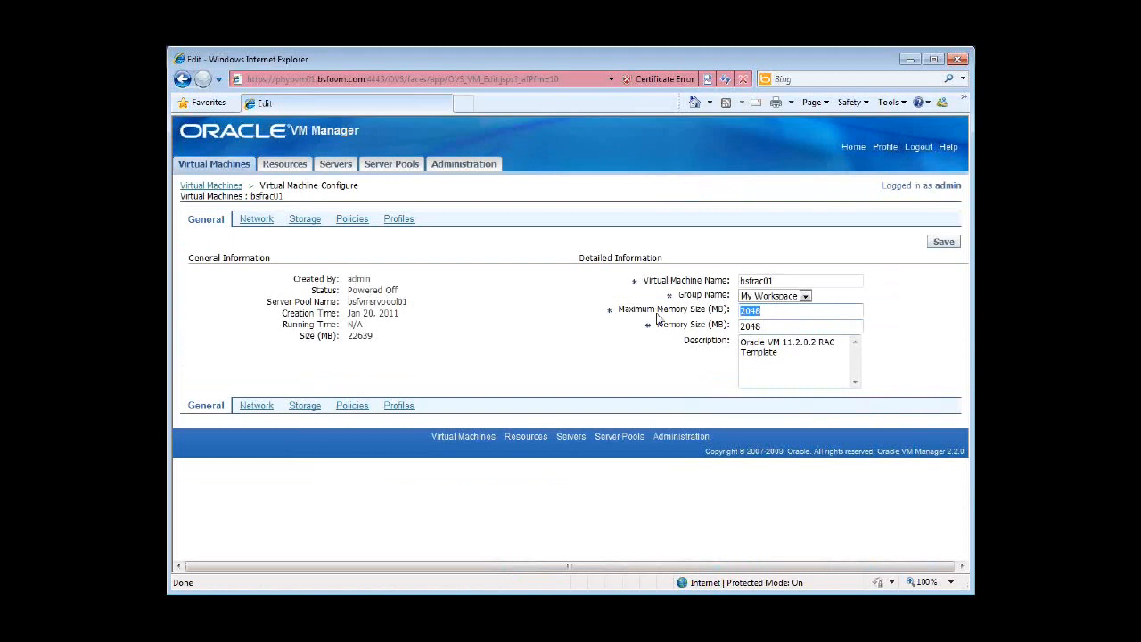
pyautogui.write('1536')
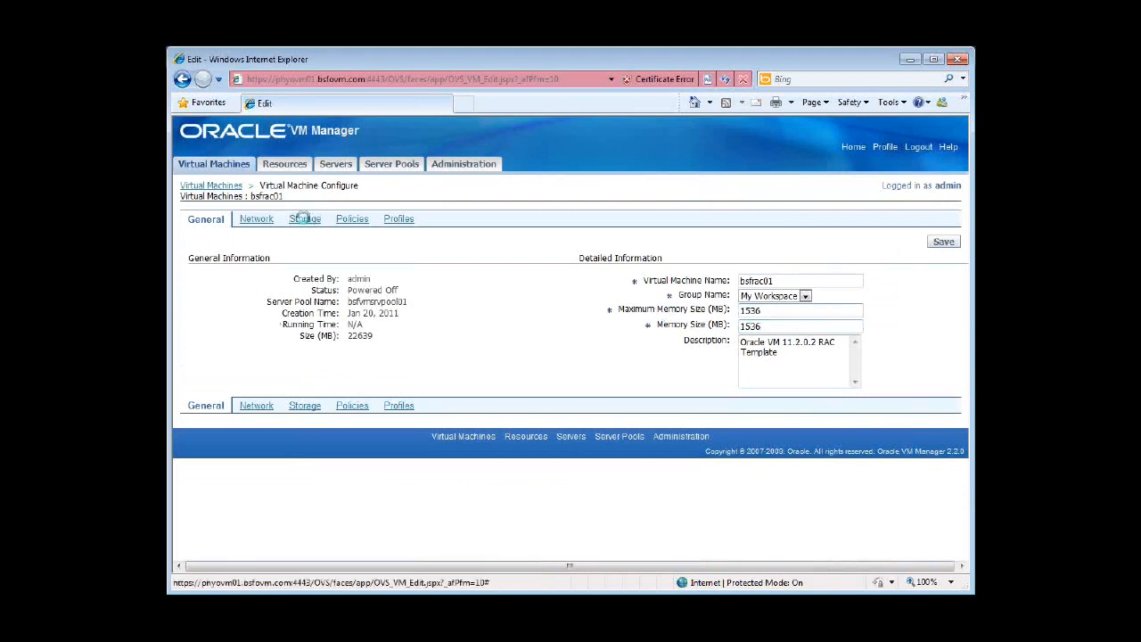
pyautogui.click(304, 218)
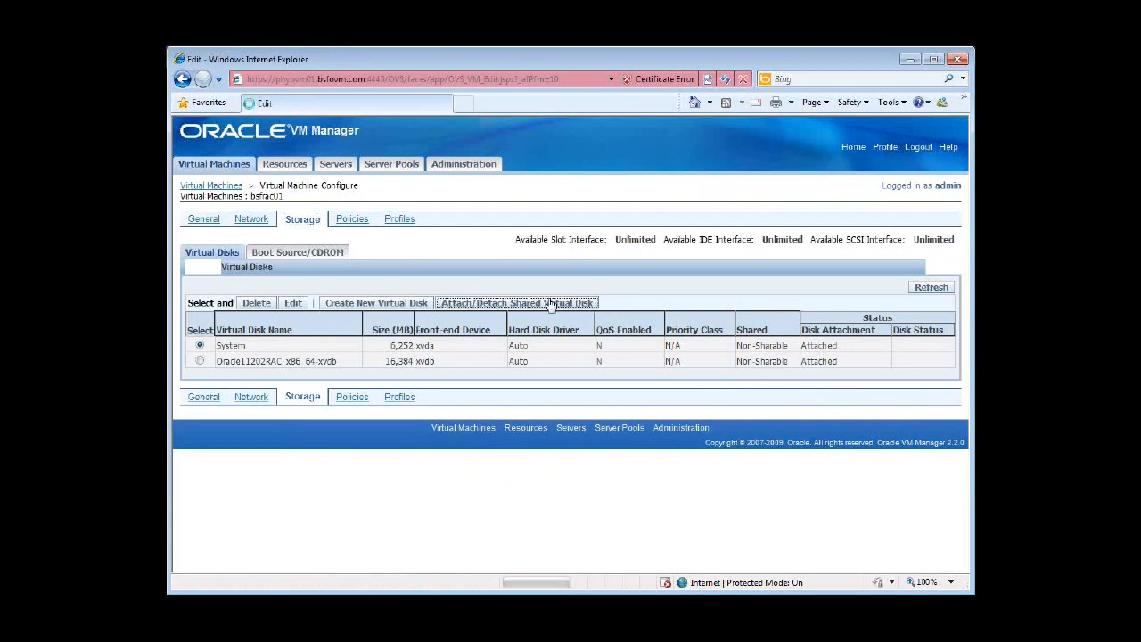
# - Move all shared disks ASM1–ASM5 into bsfrac01's attached list and confirm
pyautogui.click(519, 302)
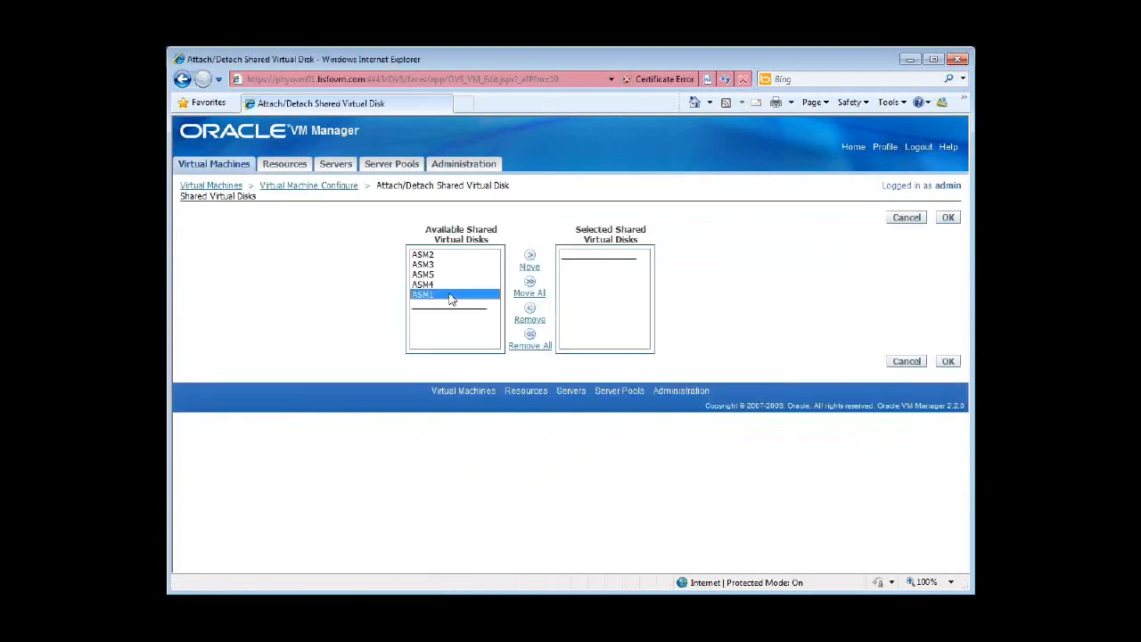
pyautogui.moveTo(529, 261)
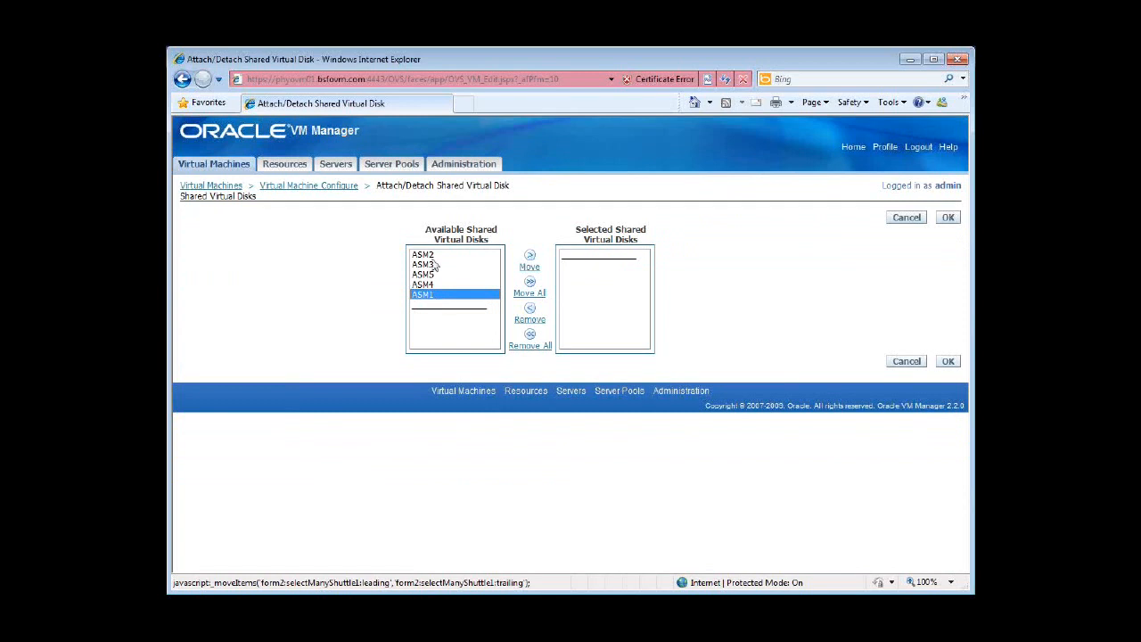
pyautogui.click(529, 260)
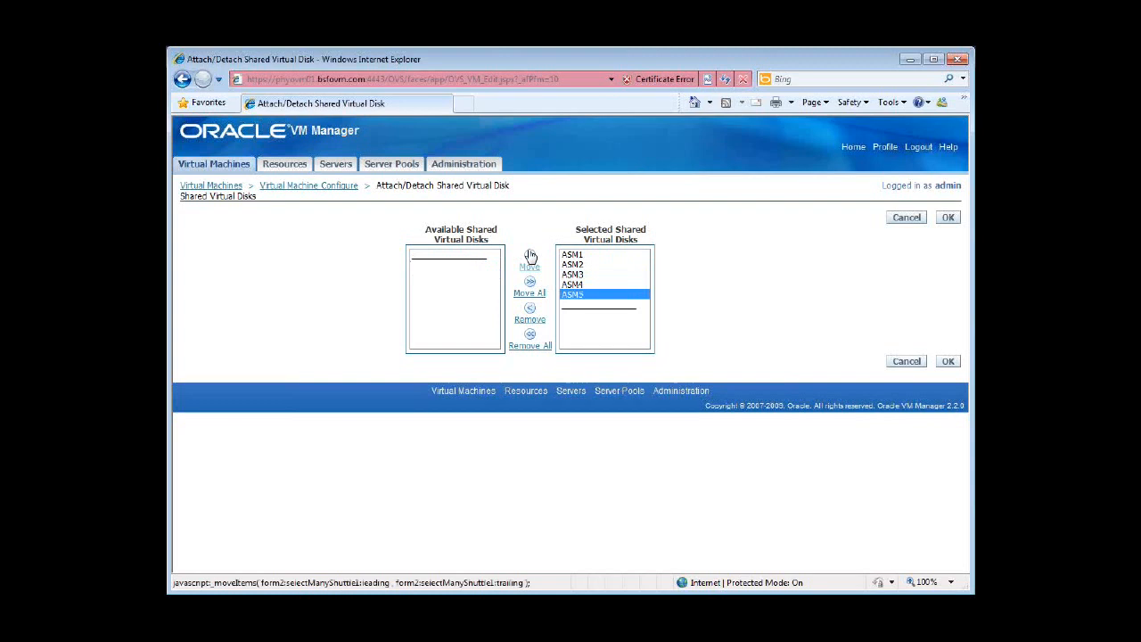
pyautogui.moveTo(786, 318)
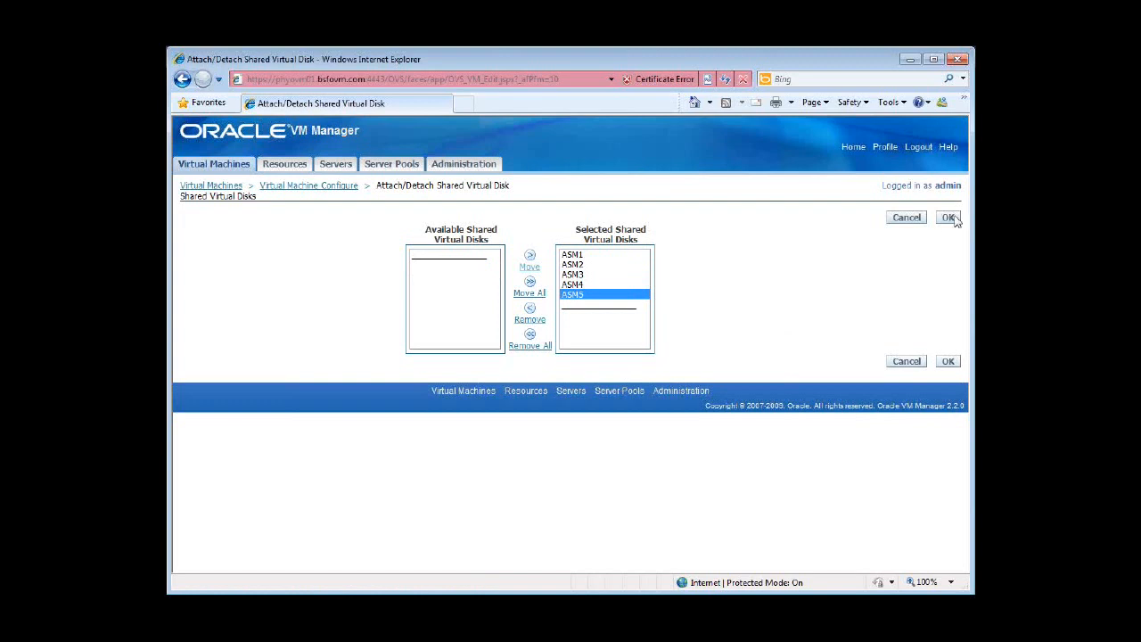
pyautogui.click(947, 216)
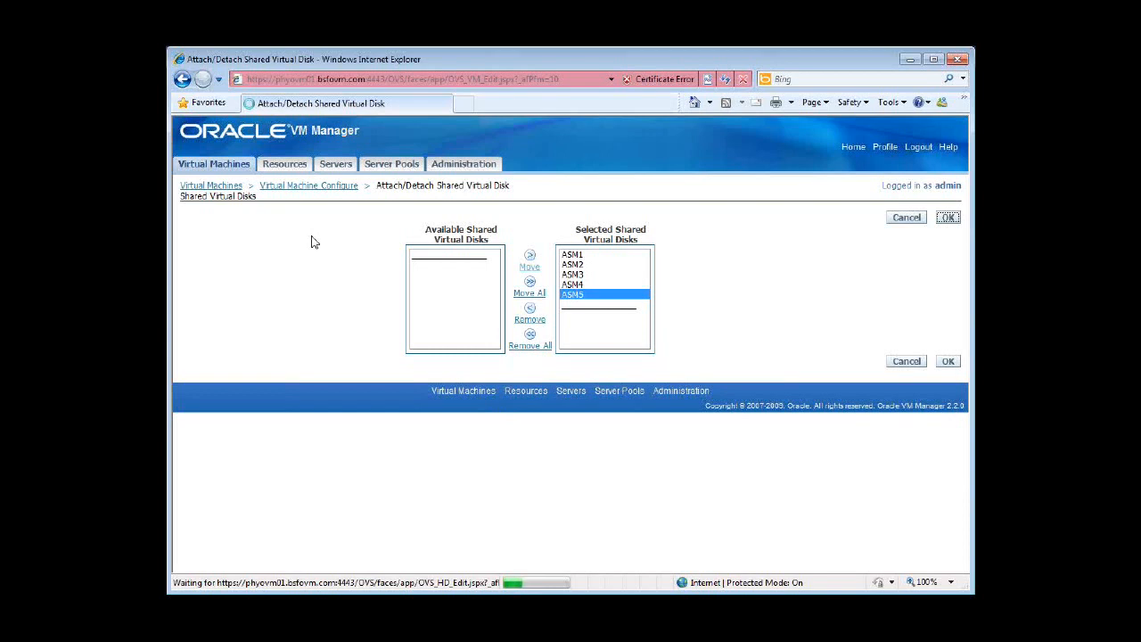
pyautogui.moveTo(347, 238)
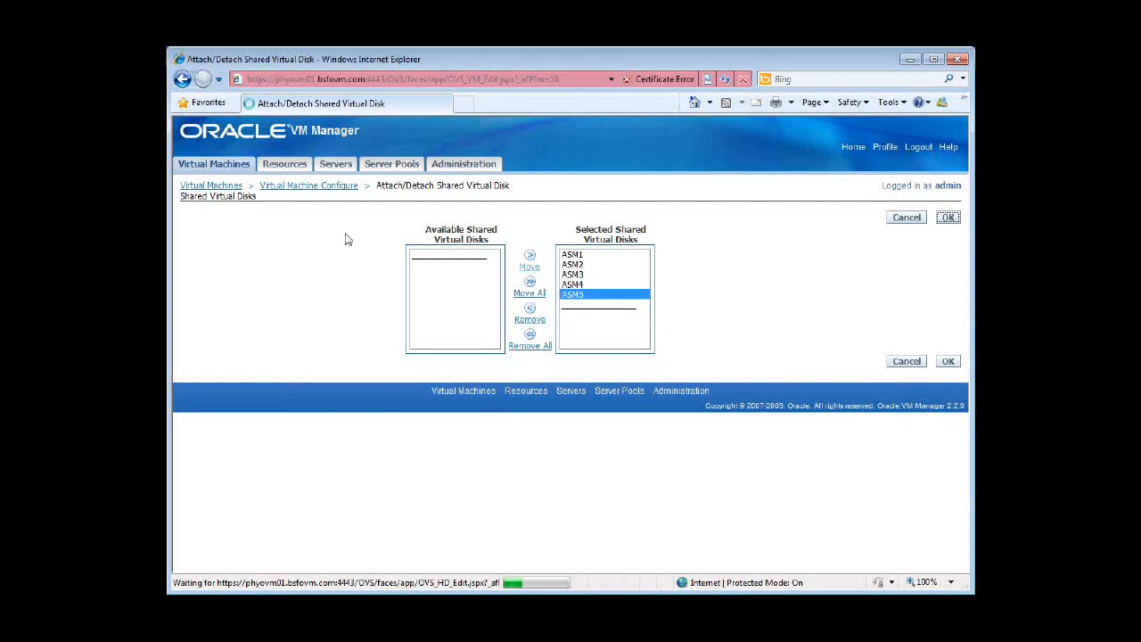
pyautogui.moveTo(539, 531)
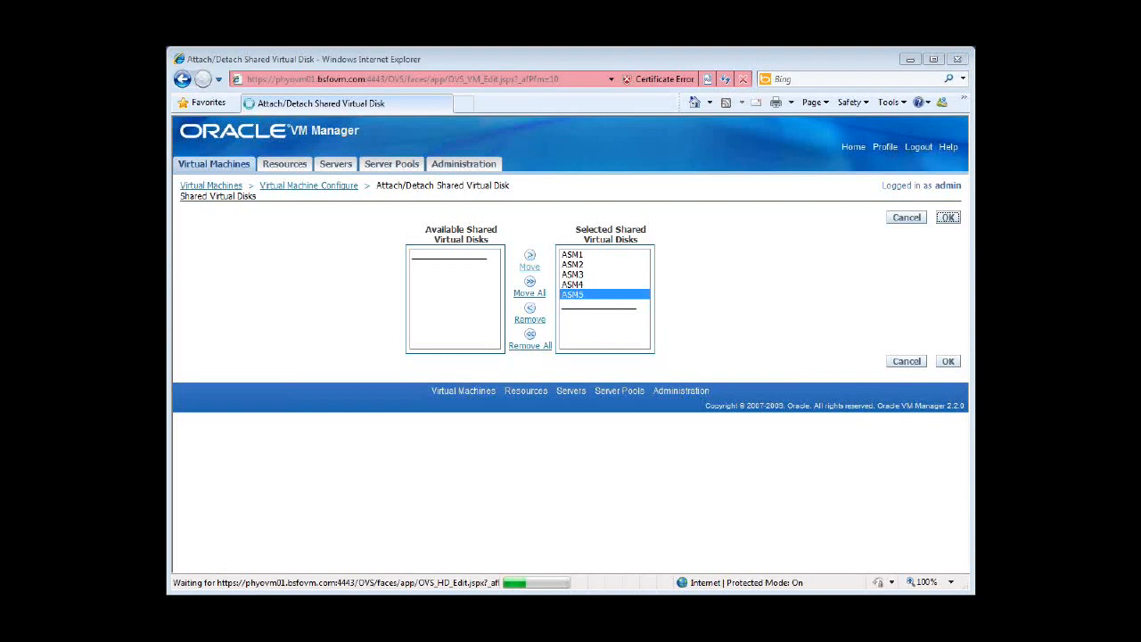
pyautogui.click(947, 217)
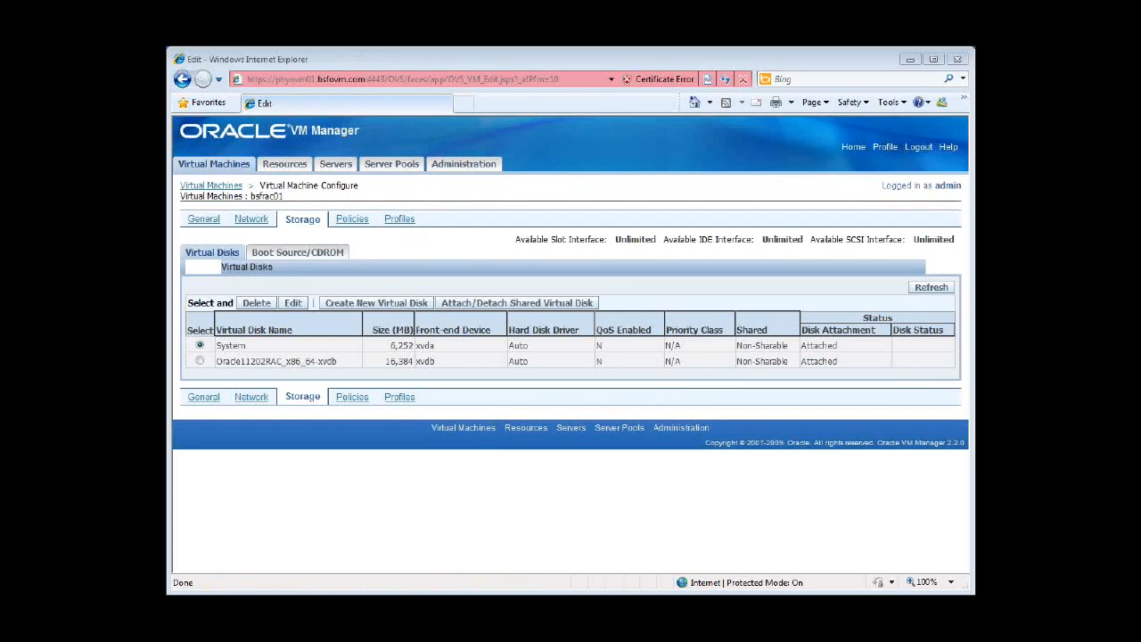
pyautogui.moveTo(214, 169)
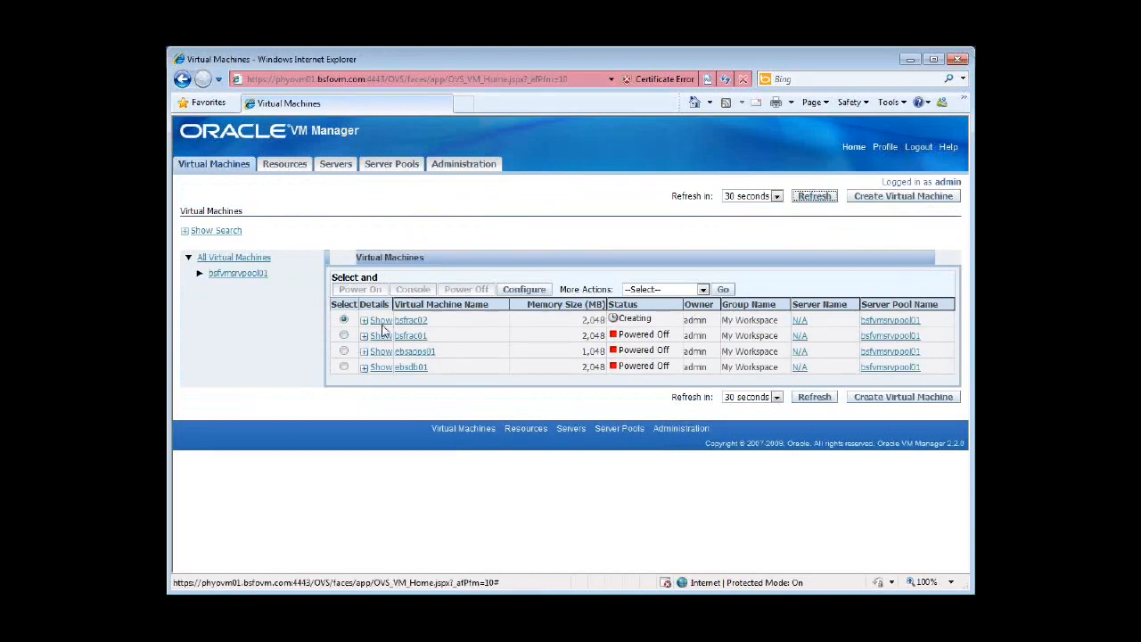
# - Select bsfrac01 in the virtual machine list
pyautogui.click(343, 335)
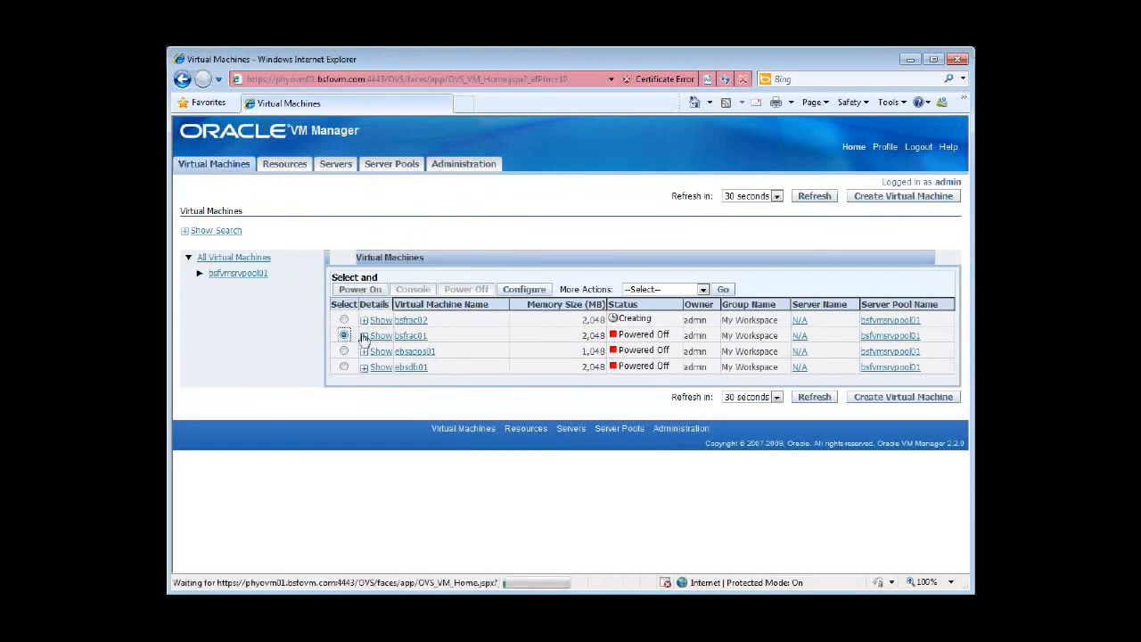
# - Enter 1536 for bsfrac01's maximum and current memory and save the configuration
pyautogui.click(523, 288)
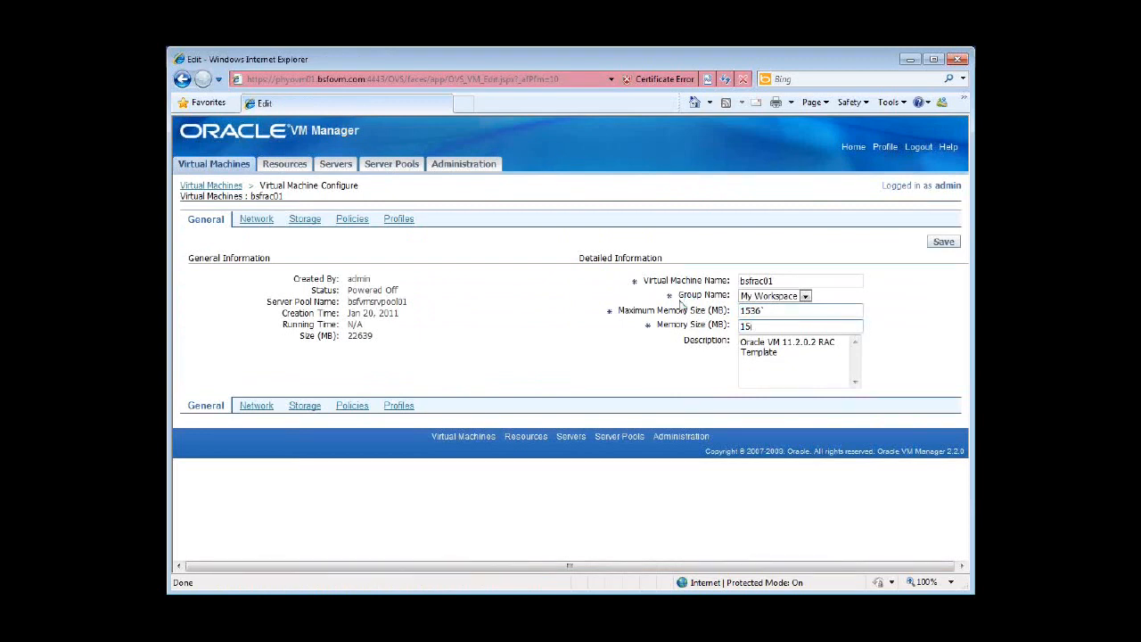
pyautogui.write('1536')
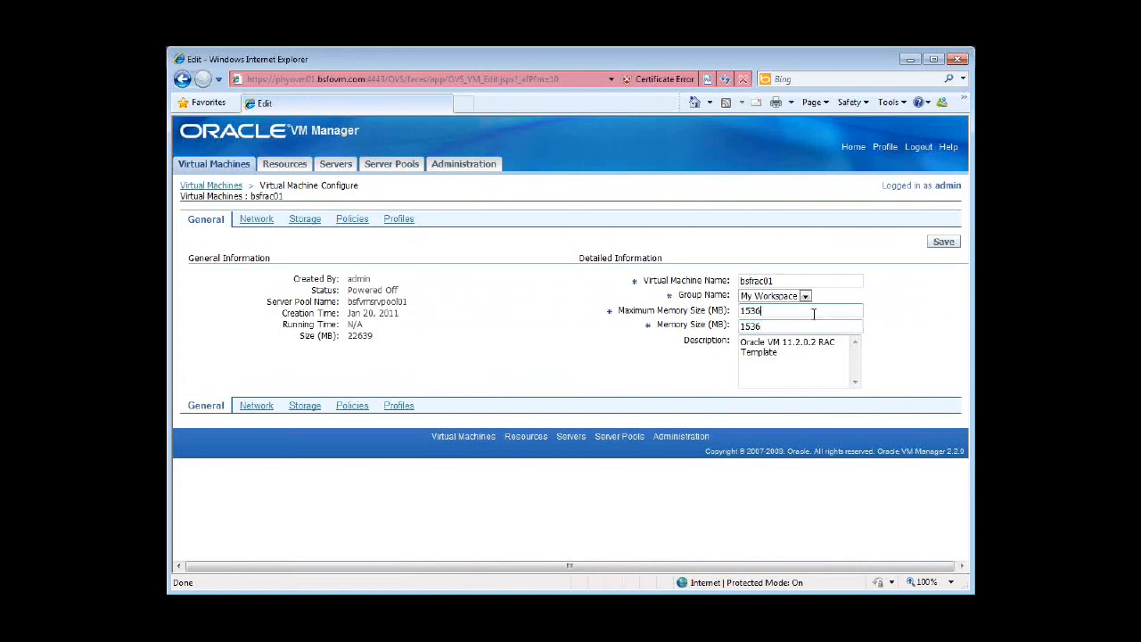
pyautogui.click(943, 241)
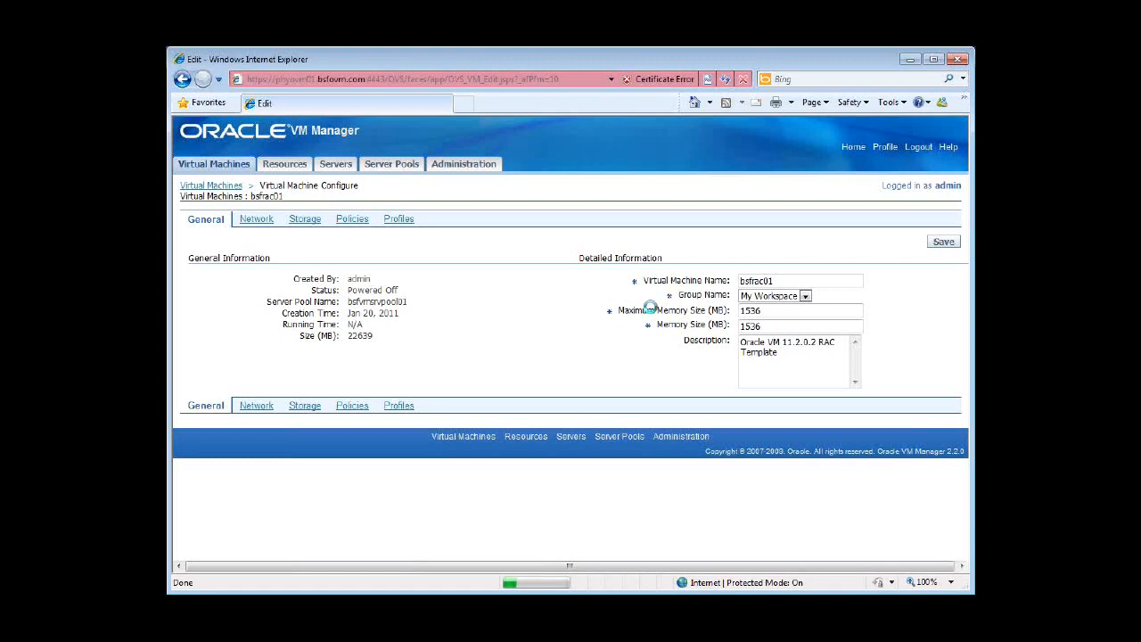
pyautogui.click(943, 241)
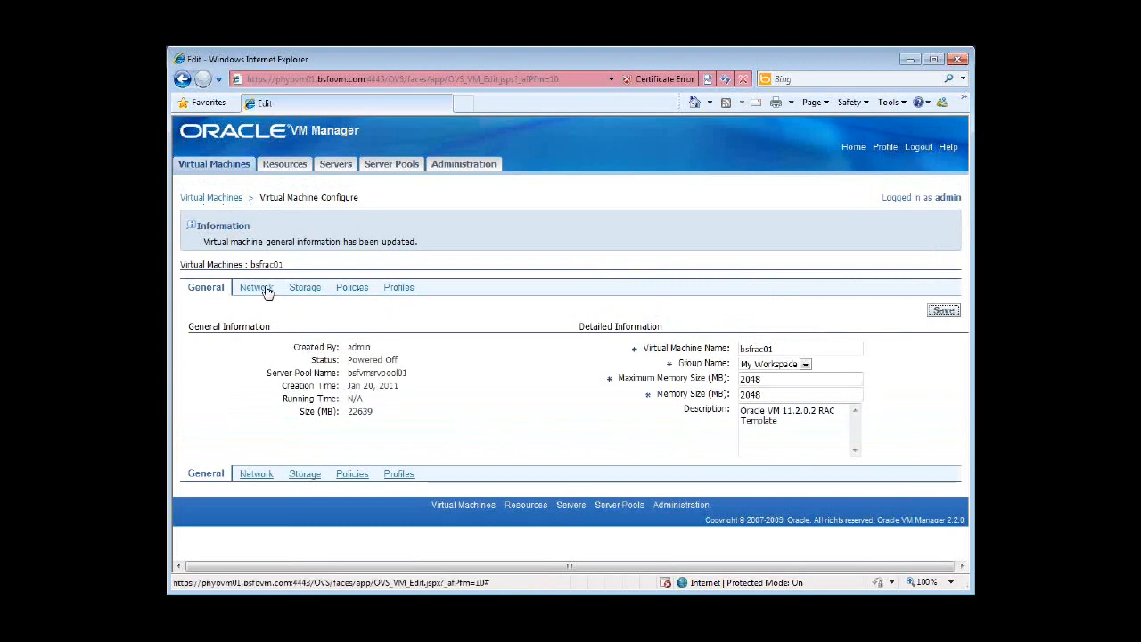
pyautogui.moveTo(270, 294)
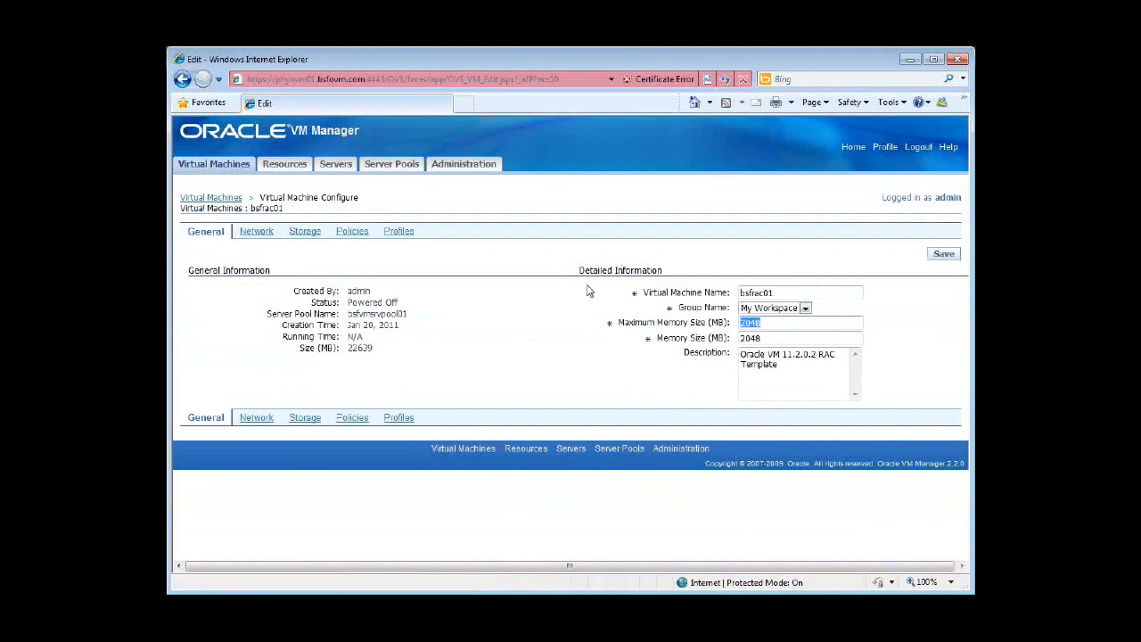
# - Re-enter 1536 in both memory fields and save
pyautogui.write('153')
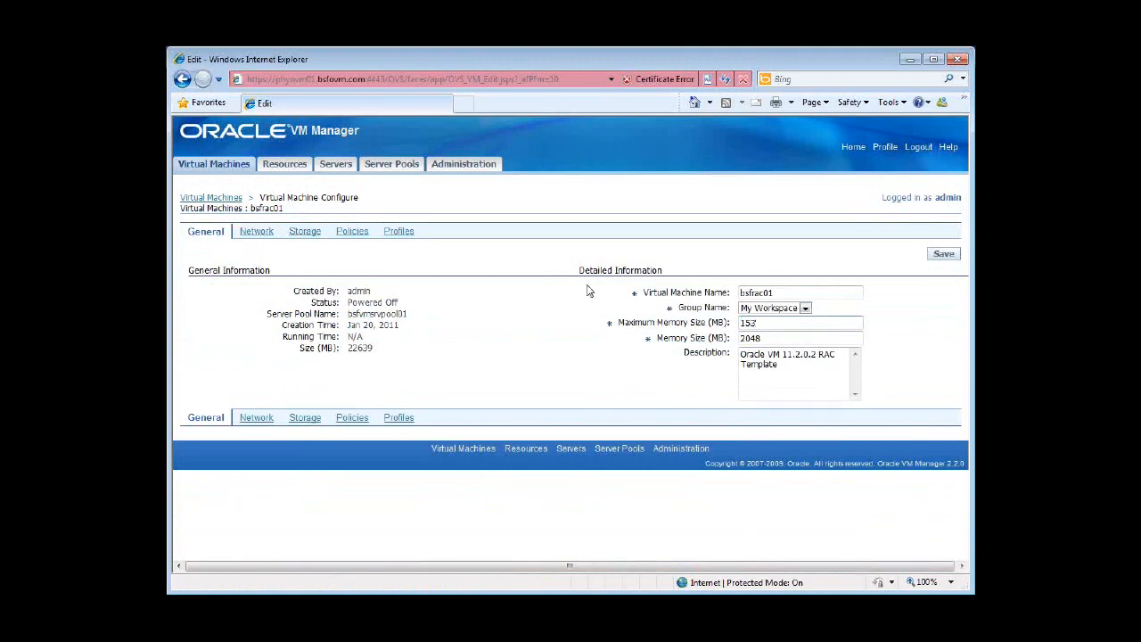
pyautogui.click(800, 337)
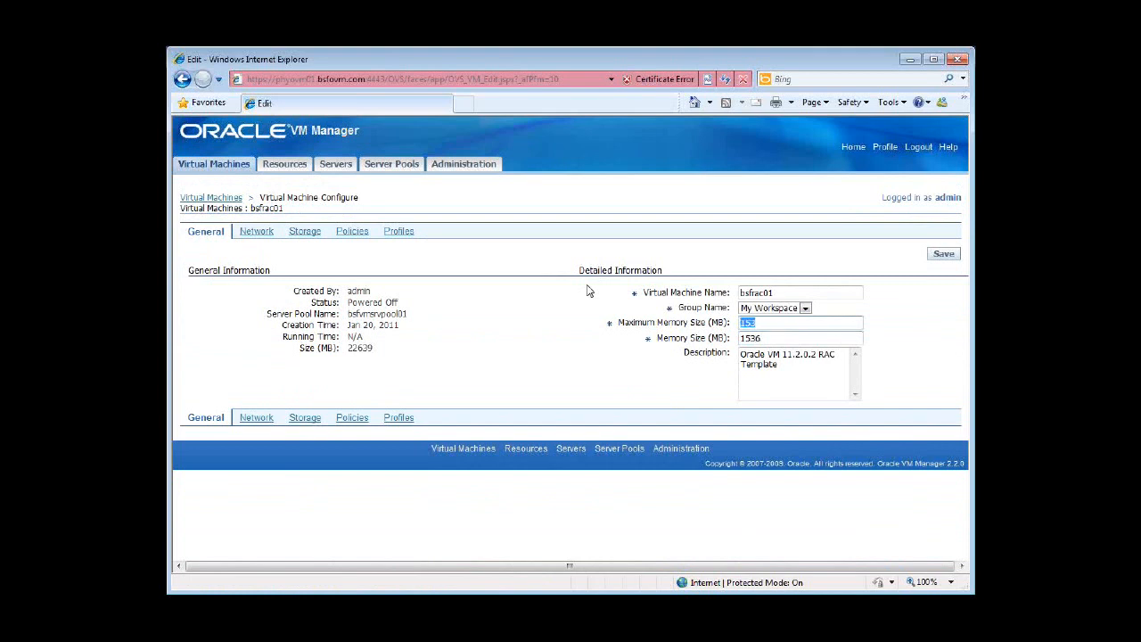
pyautogui.write('1536')
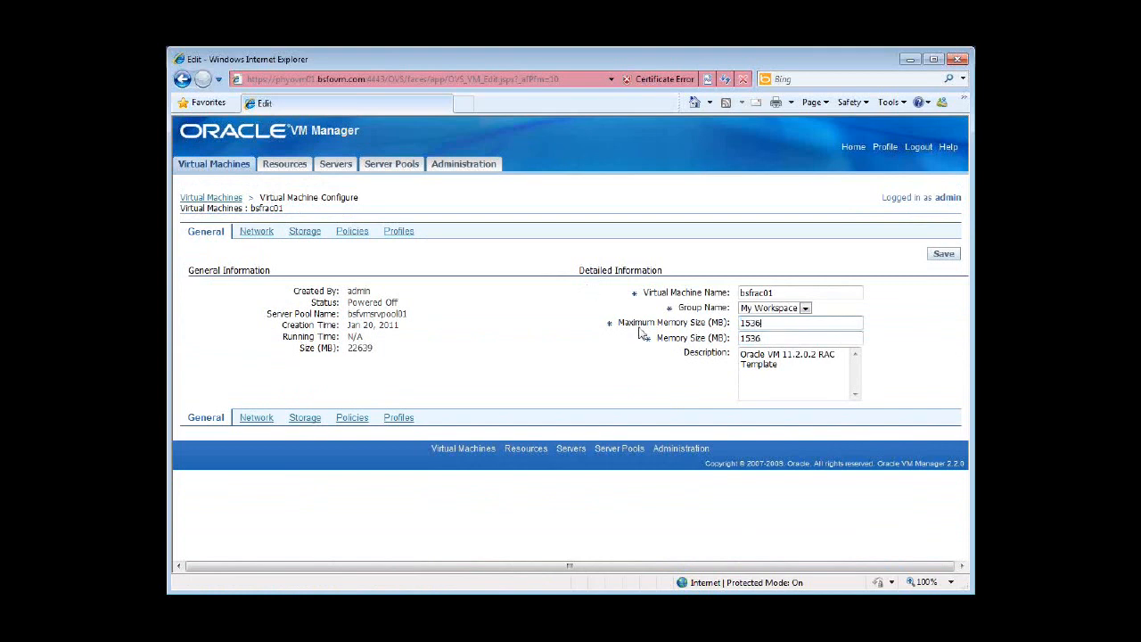
pyautogui.click(943, 254)
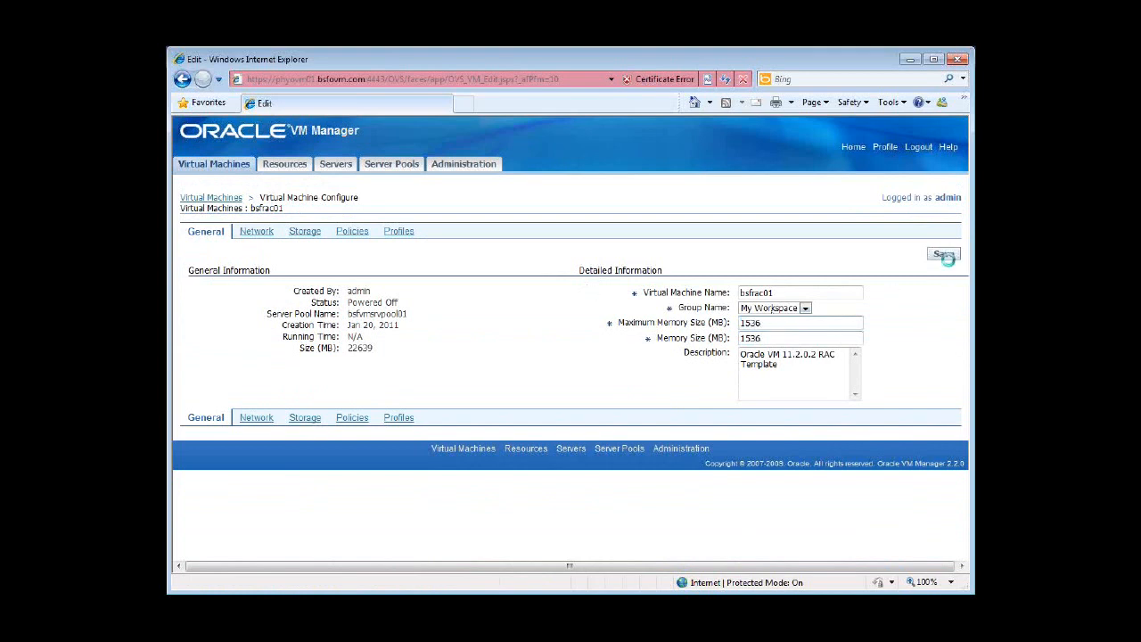
pyautogui.click(943, 254)
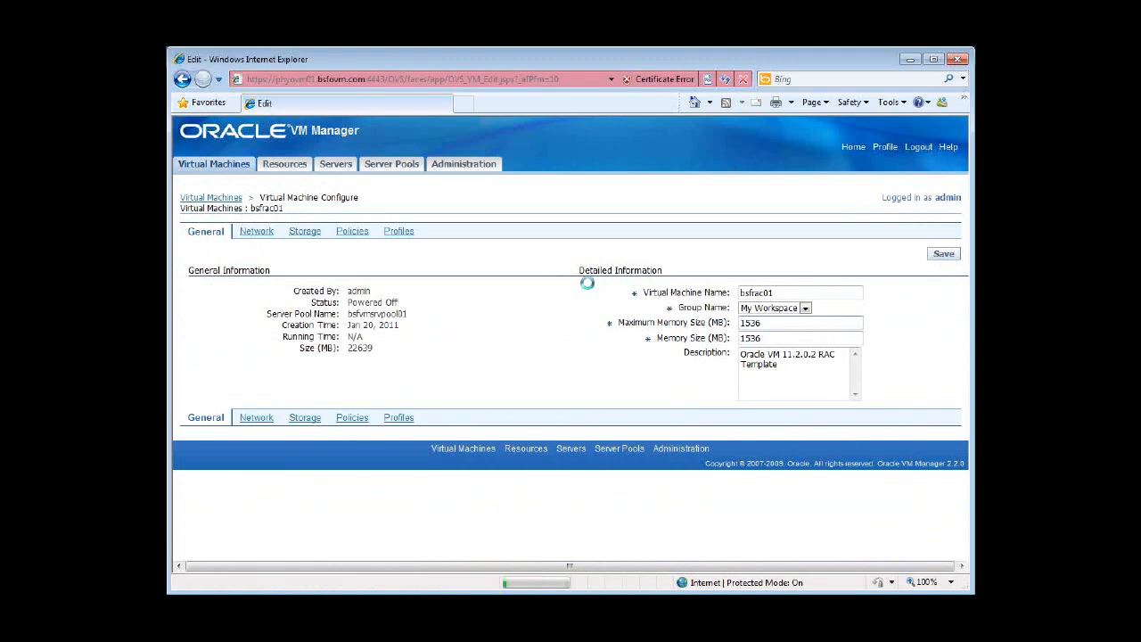
pyautogui.moveTo(574, 274)
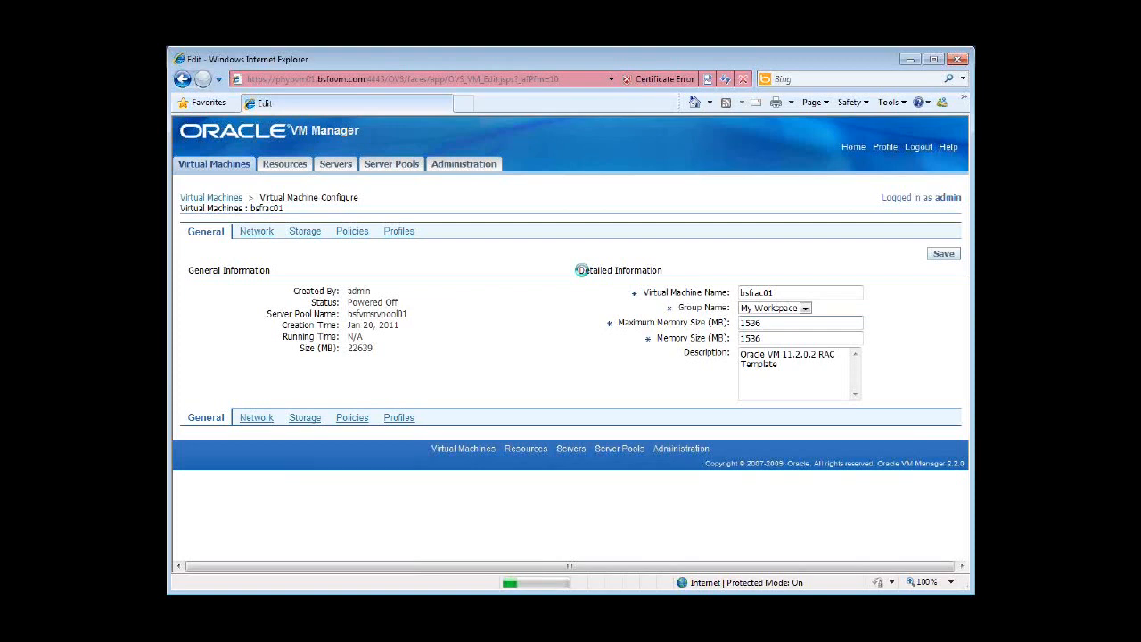
# - Correct the memory size to 1536 and save again
pyautogui.click(943, 253)
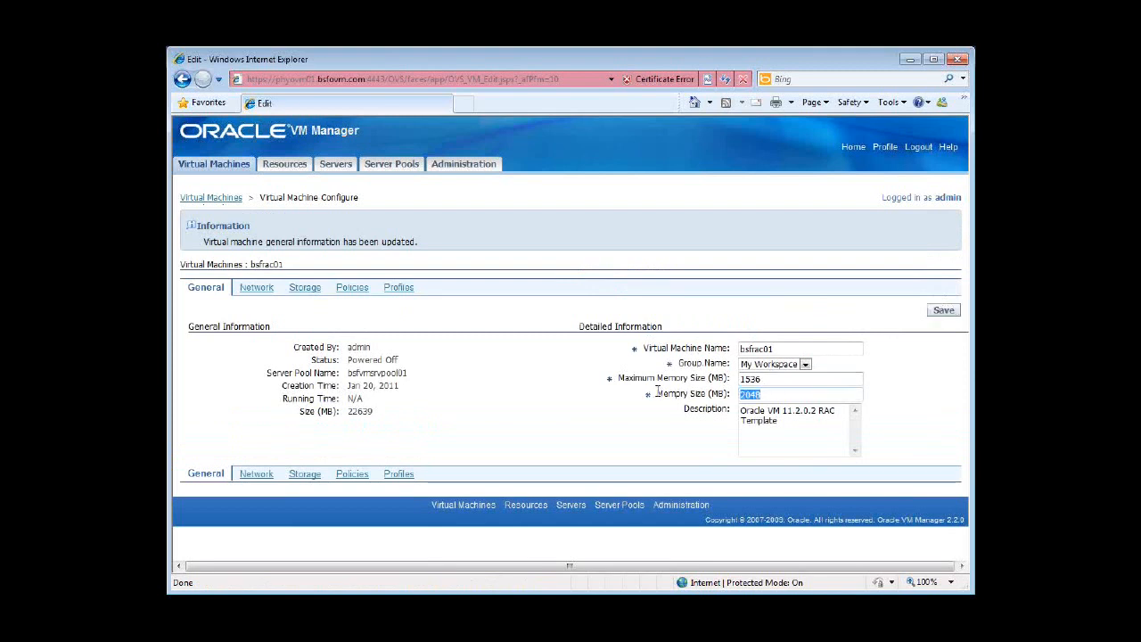
pyautogui.write('1536')
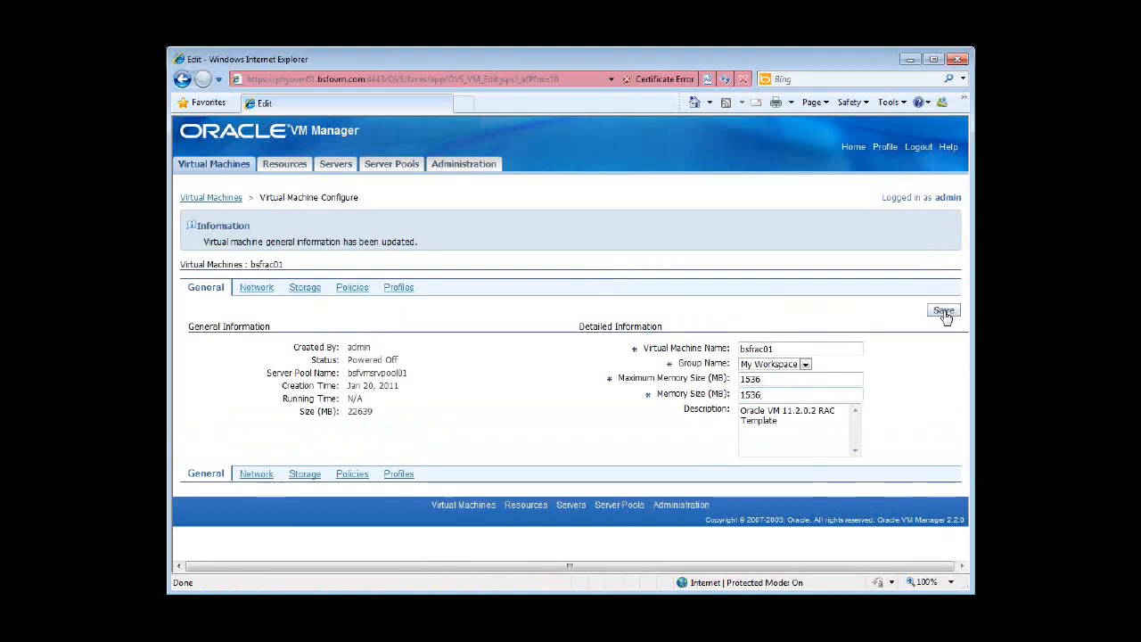
pyautogui.click(943, 310)
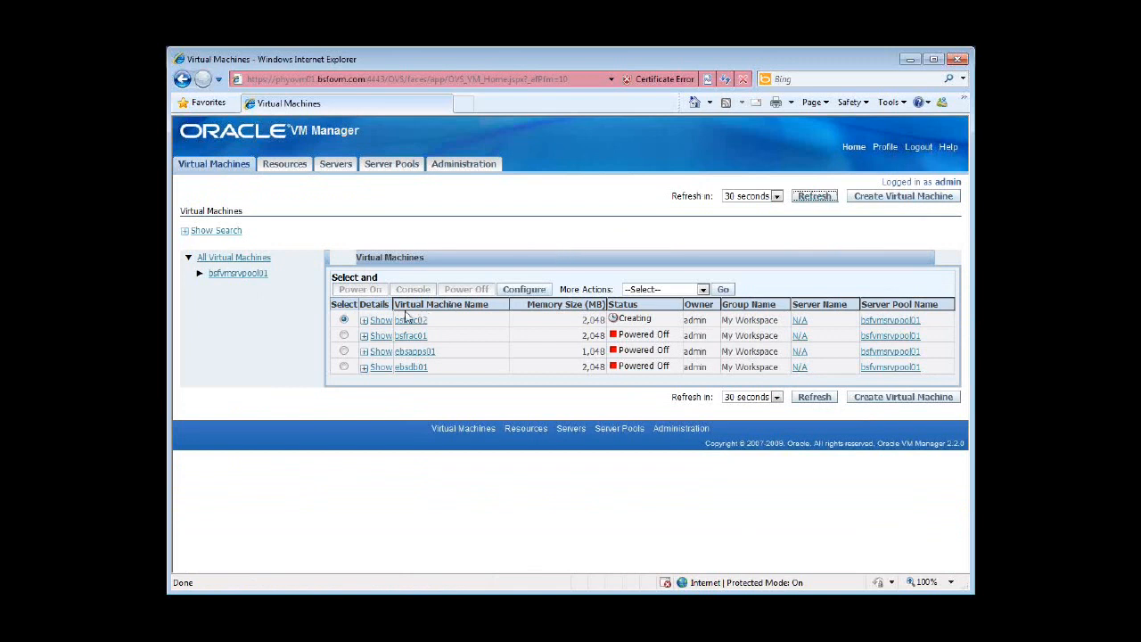
# - In the SSH terminal, clear the screen and list the running_pool contents
pyautogui.click(343, 335)
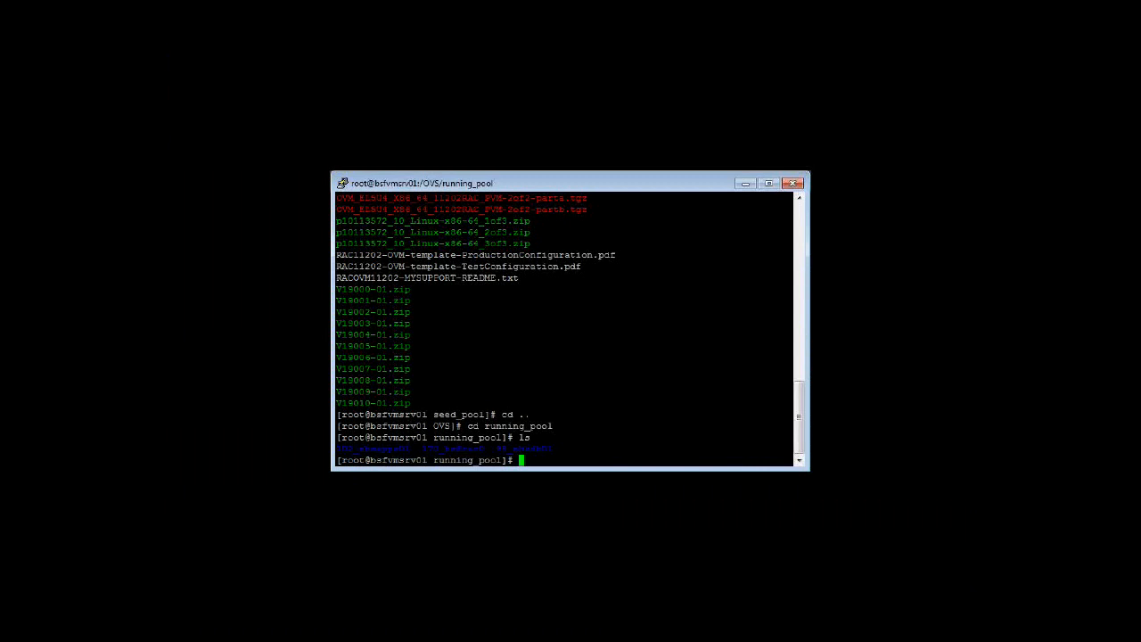
pyautogui.write('clear')
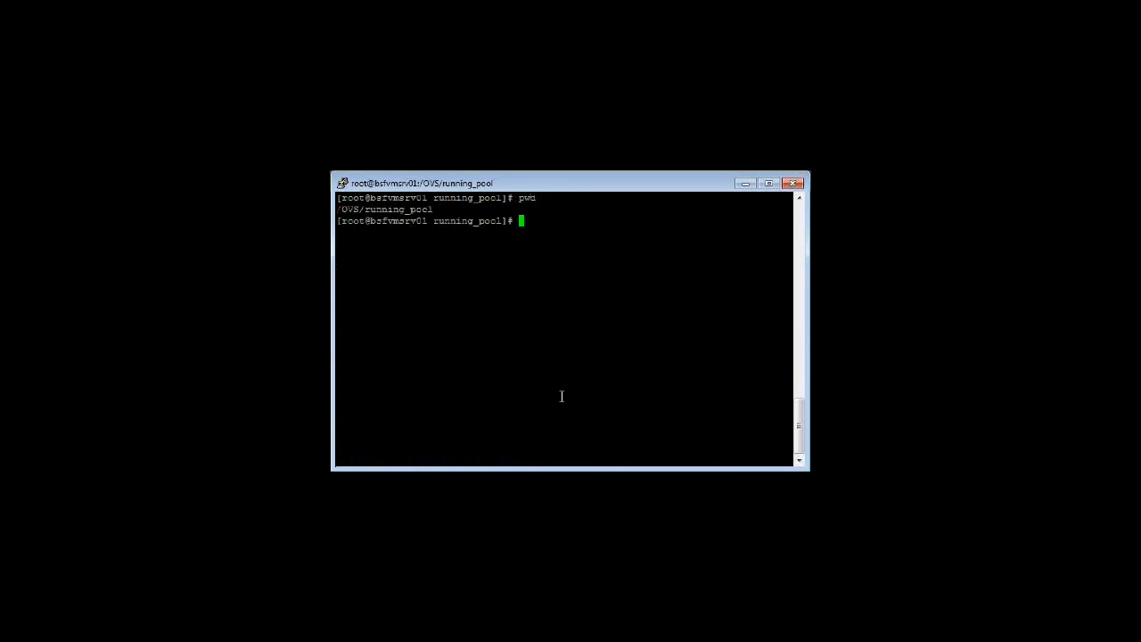
pyautogui.write('ls -l')
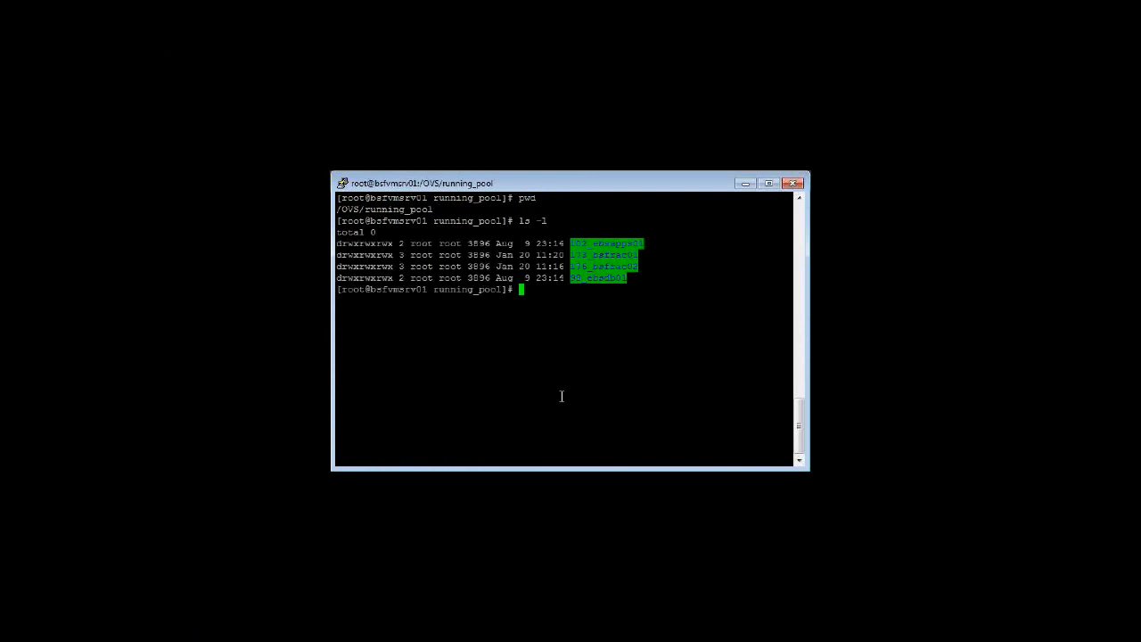
# - Change into 173_bsfrac01 and list its files
pyautogui.write('cd')
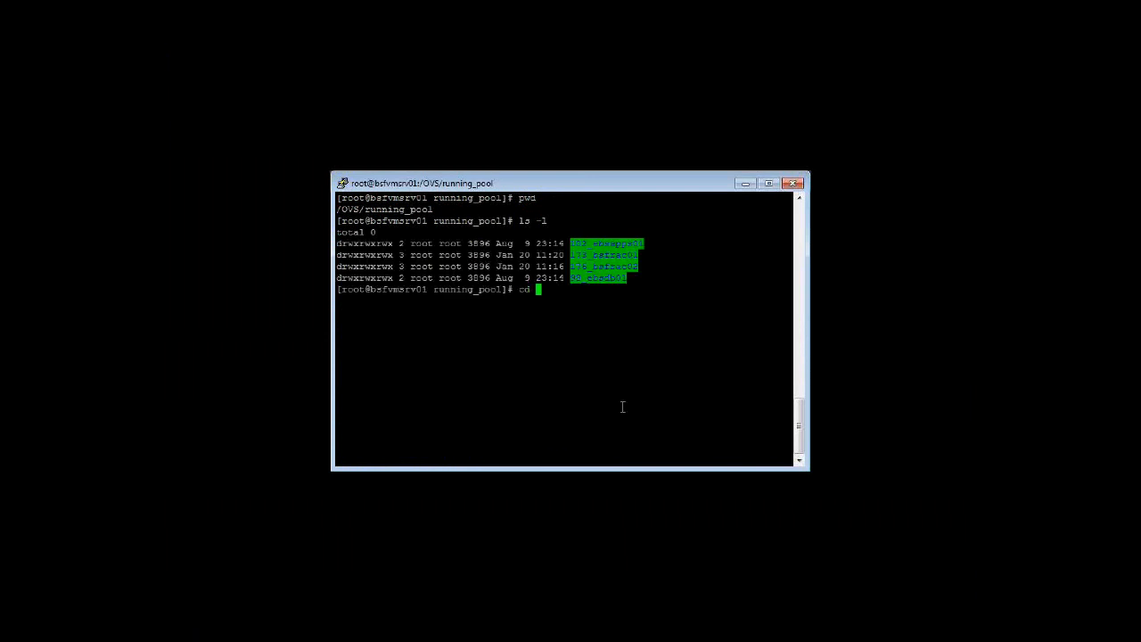
pyautogui.write('173_bsfrac01')
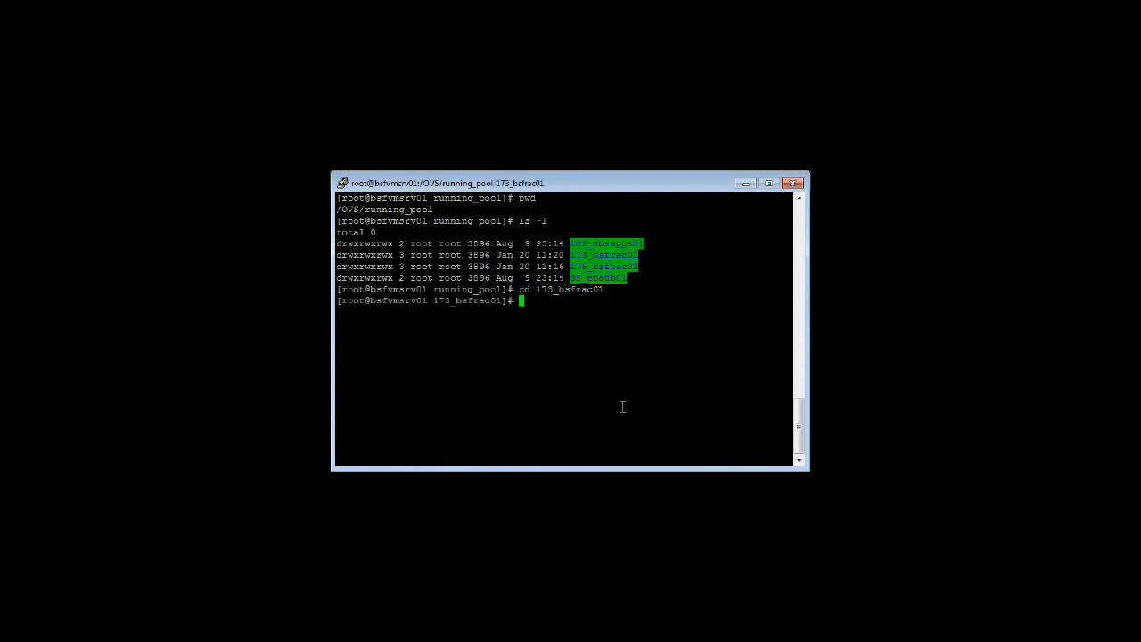
pyautogui.write('ls -l')
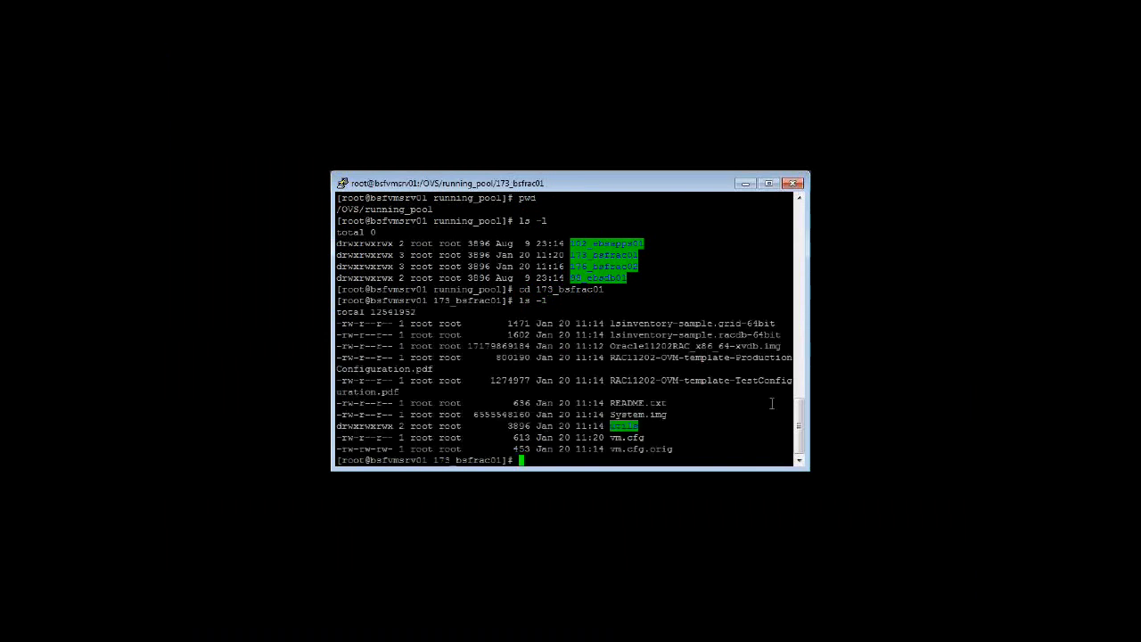
pyautogui.moveTo(739, 421)
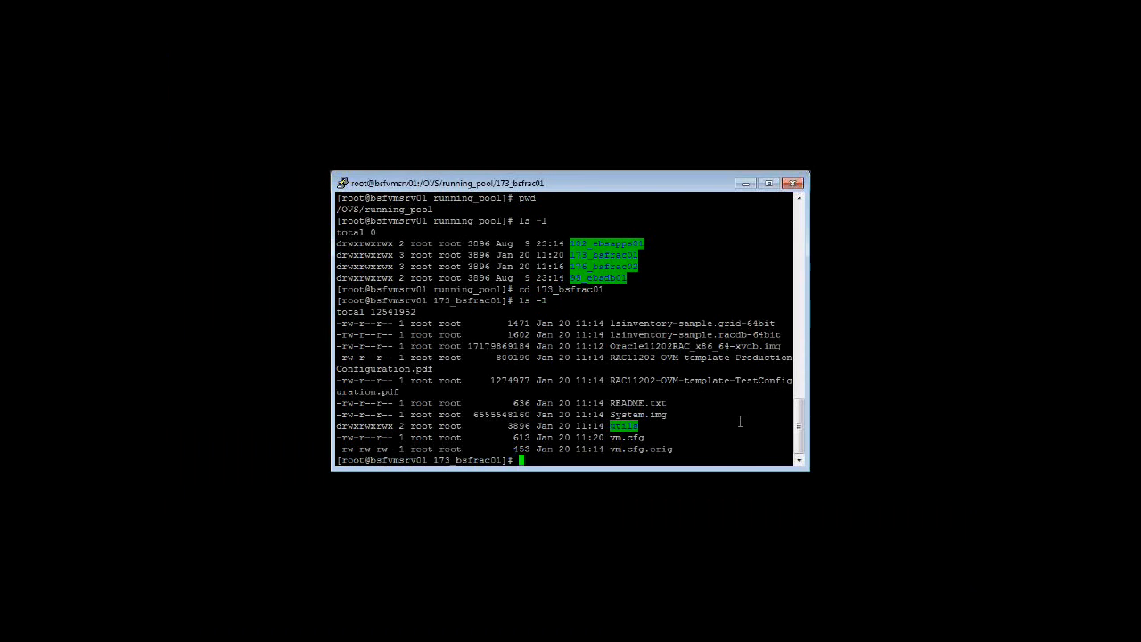
# - Open vm.cfg in vi to read its disk and memory lines
pyautogui.write('vi')
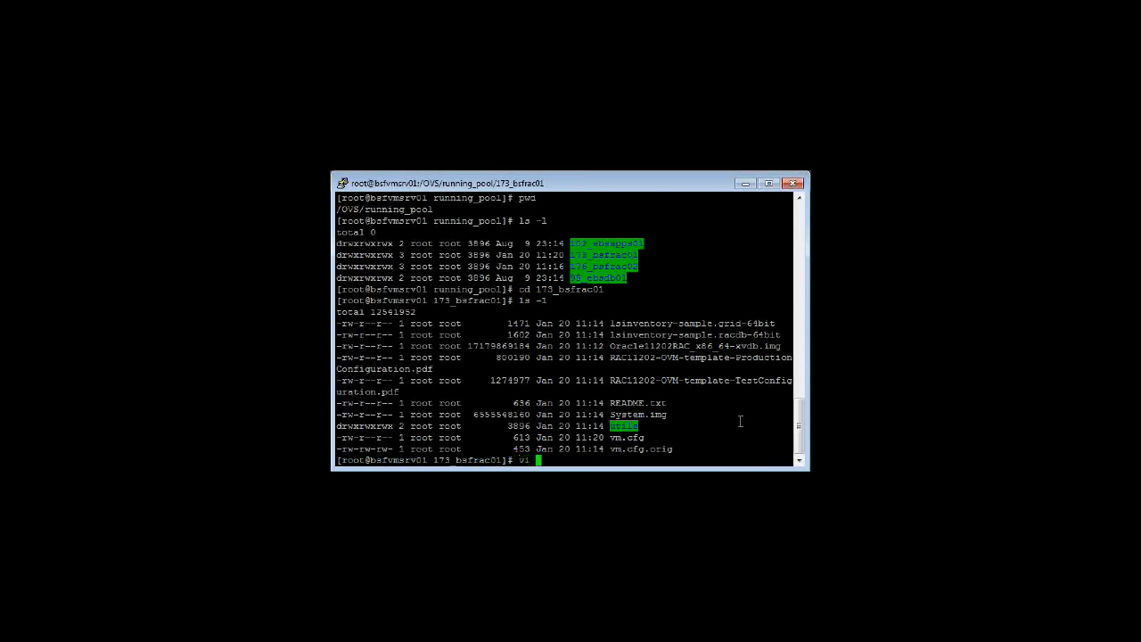
pyautogui.write('vm.c')
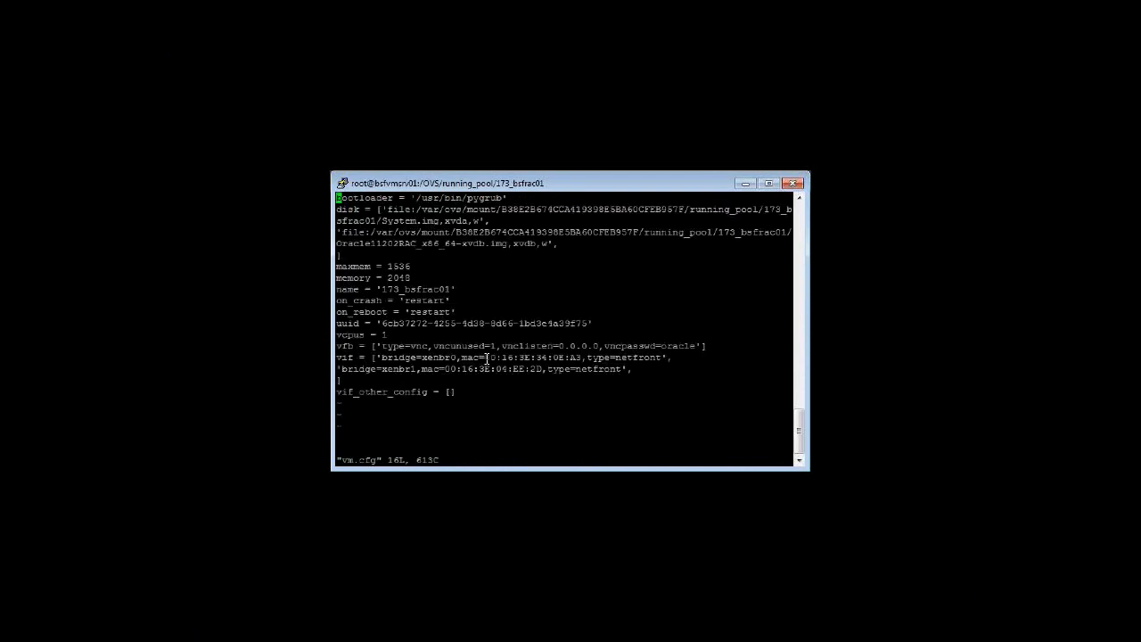
pyautogui.moveTo(608, 369)
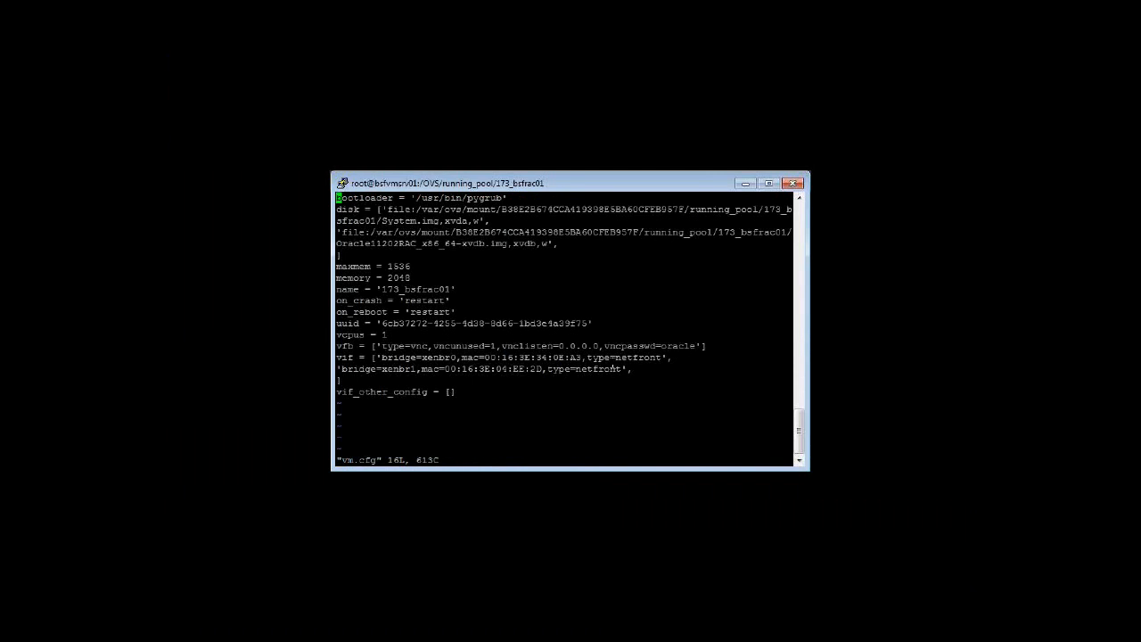